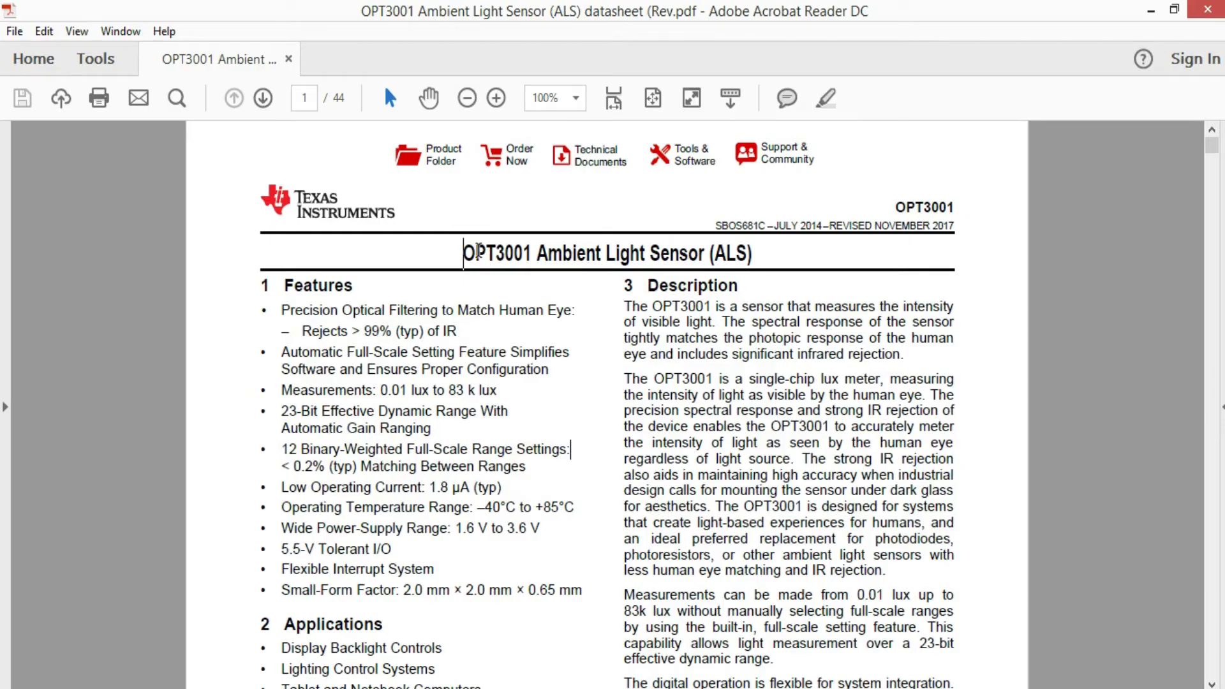
# - Highlight the OPT3001 title, the automatic full-scale feature, and the 0.01 lux to 83 k lux range
pyautogui.moveTo(463, 252); pyautogui.dragTo(701, 253)
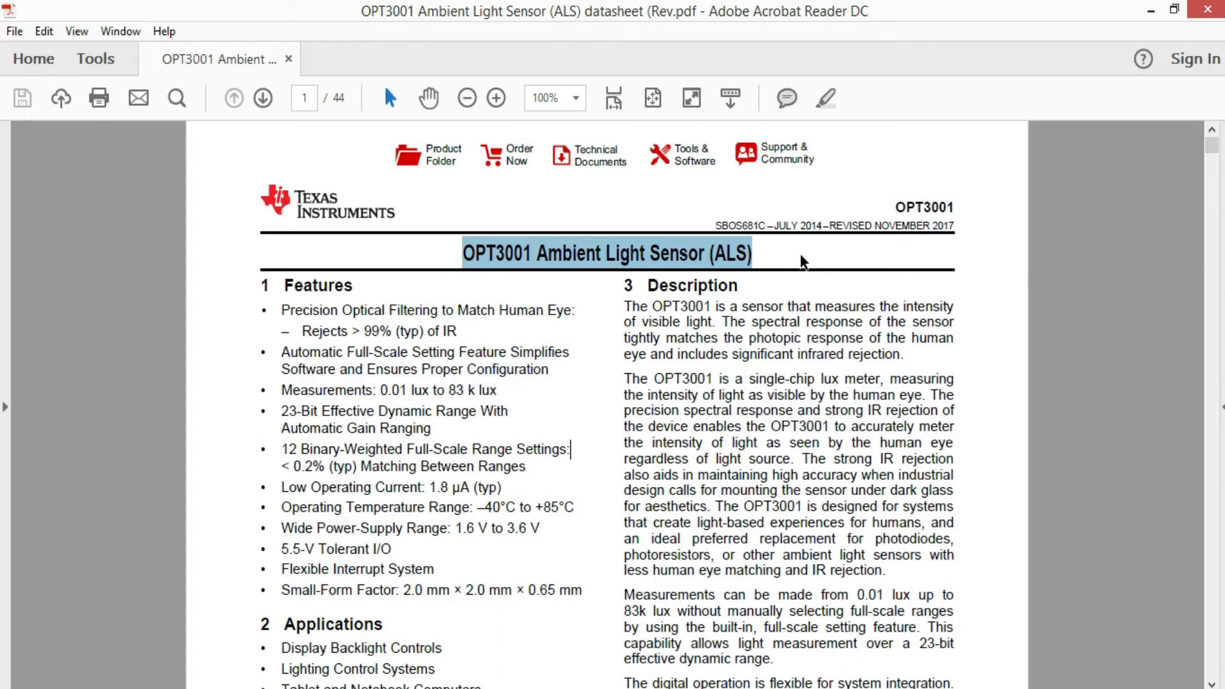
pyautogui.moveTo(581, 367)
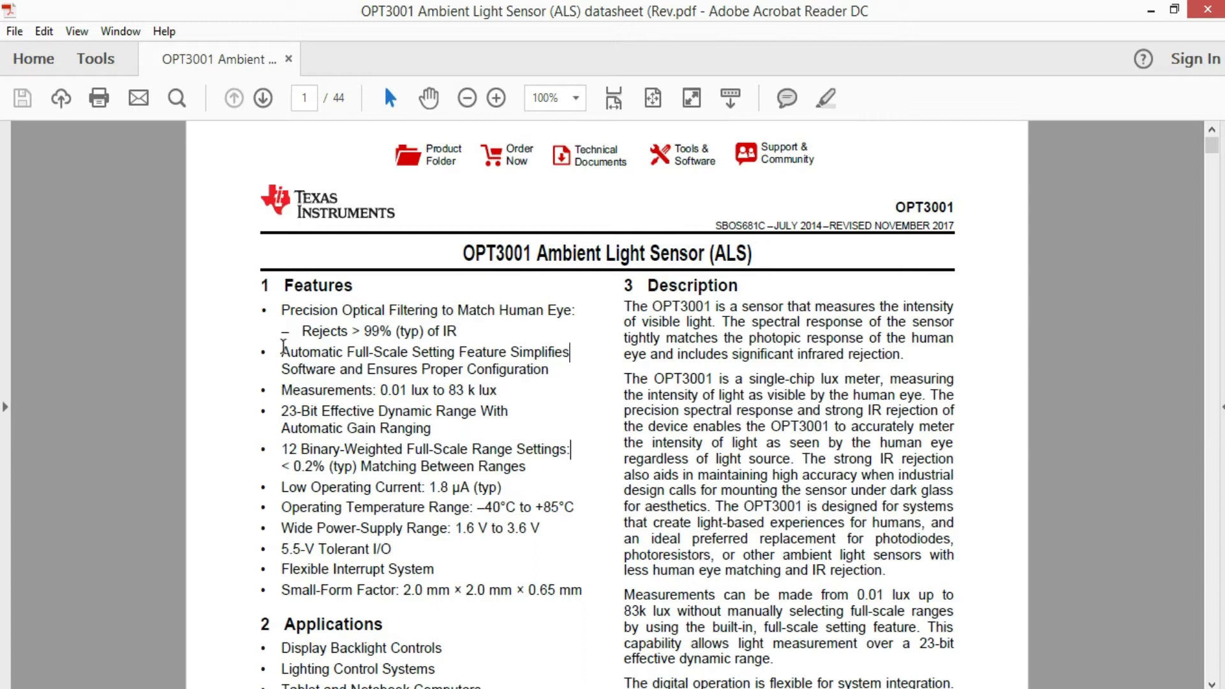
pyautogui.moveTo(281, 351); pyautogui.dragTo(571, 351)
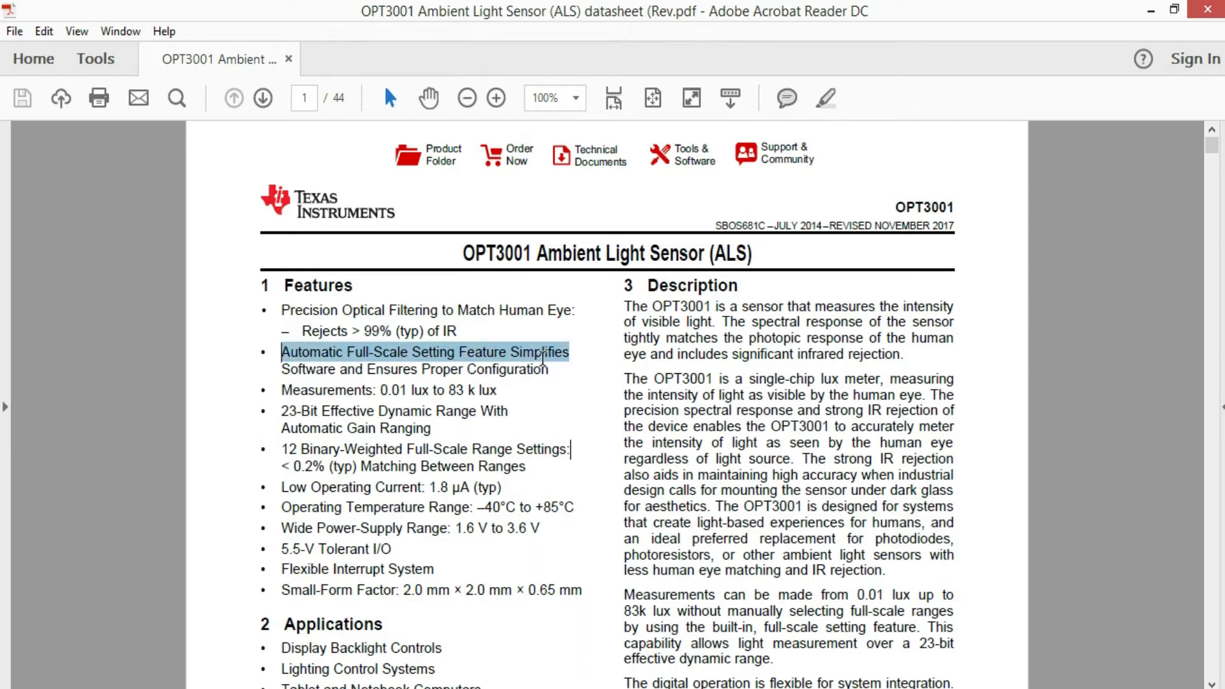
pyautogui.moveTo(605, 477)
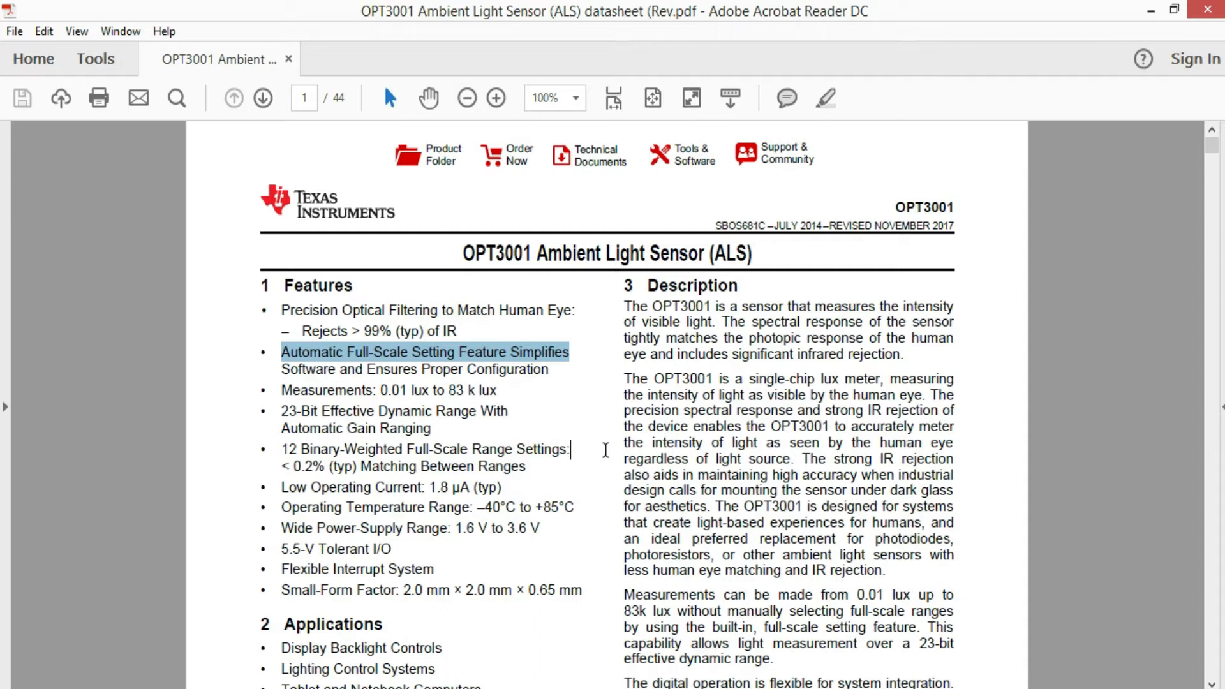
pyautogui.moveTo(592, 452)
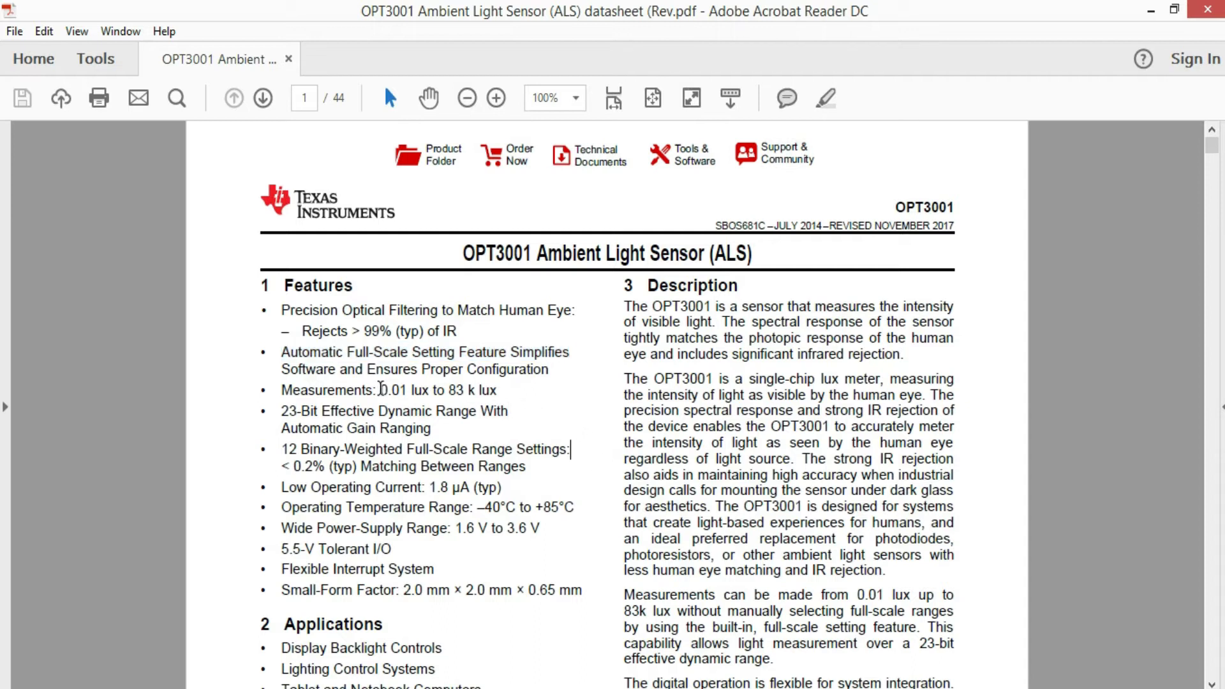
pyautogui.moveTo(380, 390); pyautogui.dragTo(495, 390)
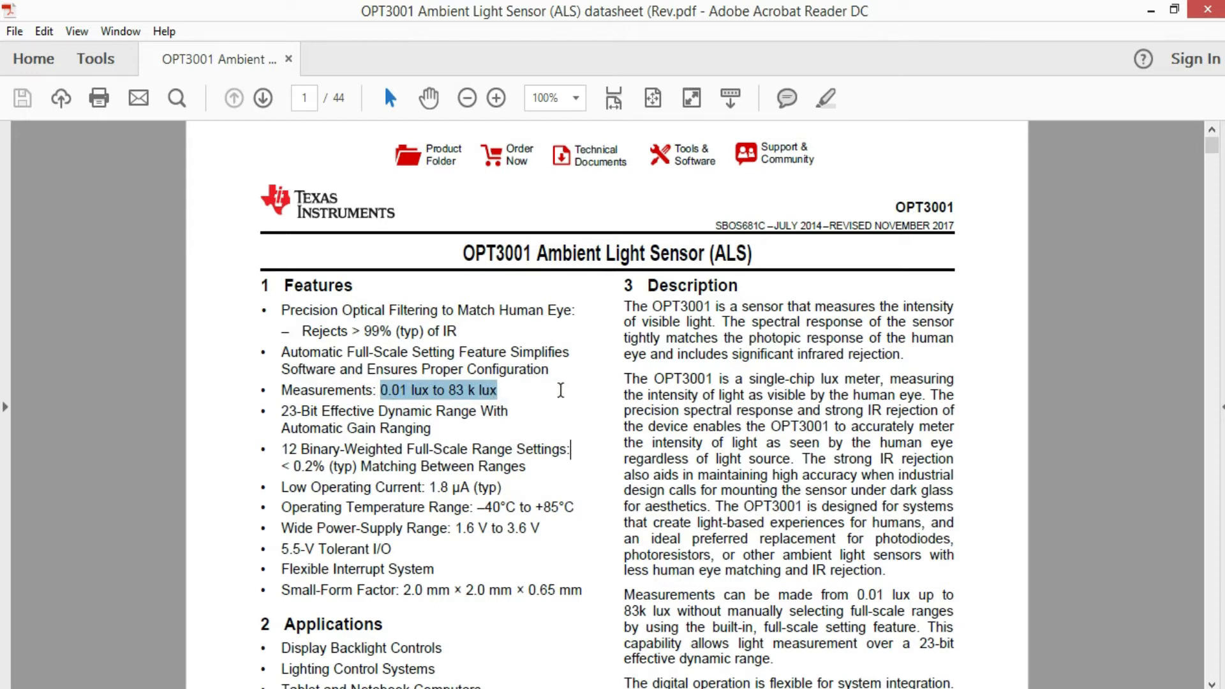
# - Jump to page 19 and highlight the register names in Table 6, including Configuration and Low Limit
pyautogui.click(559, 390)
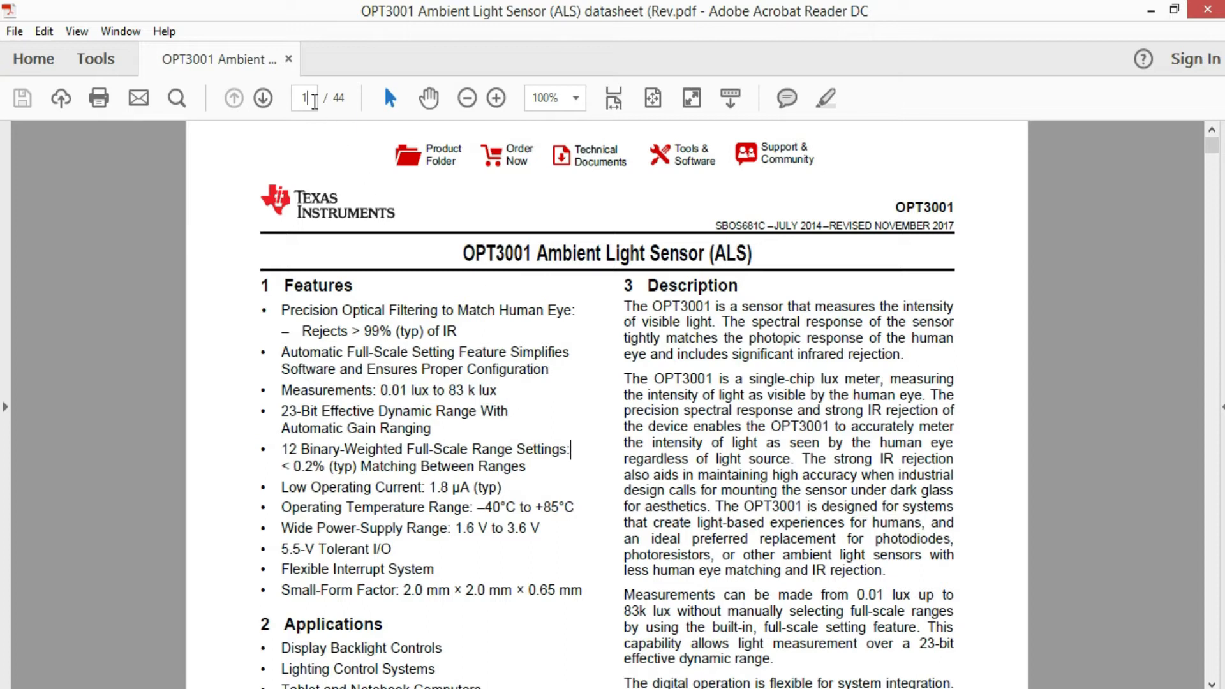
pyautogui.write('19')
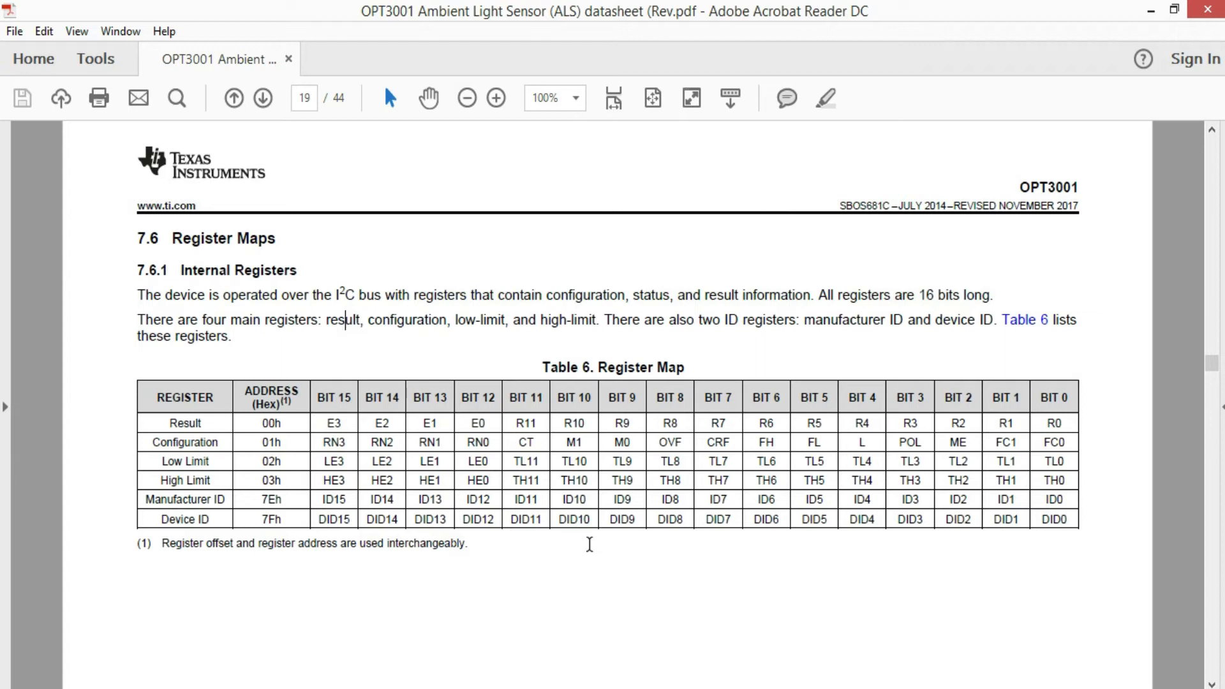
pyautogui.doubleClick(271, 422)
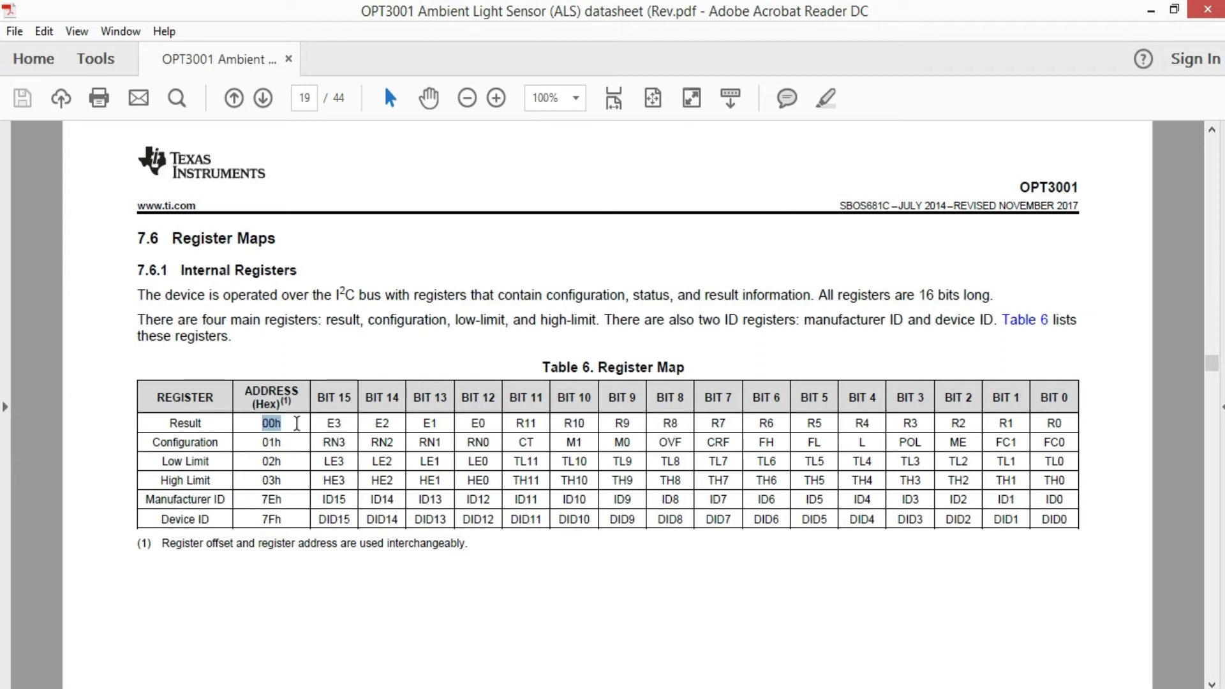
pyautogui.click(271, 422)
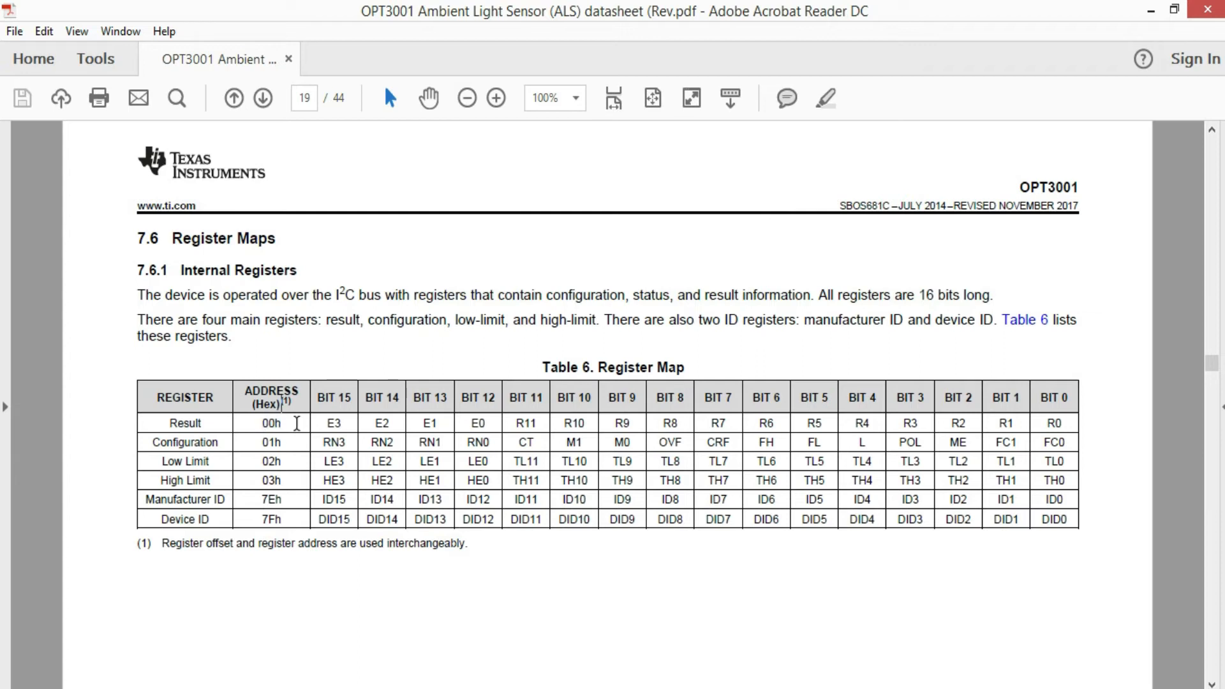
pyautogui.doubleClick(185, 442)
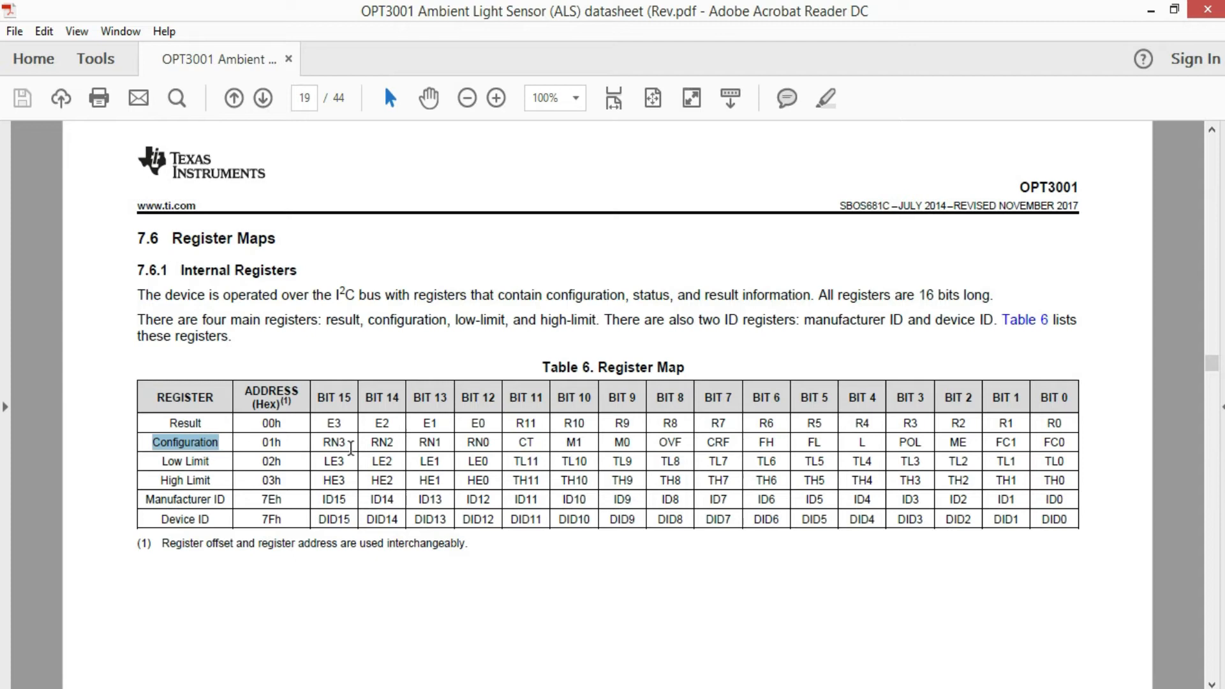
pyautogui.moveTo(897, 446)
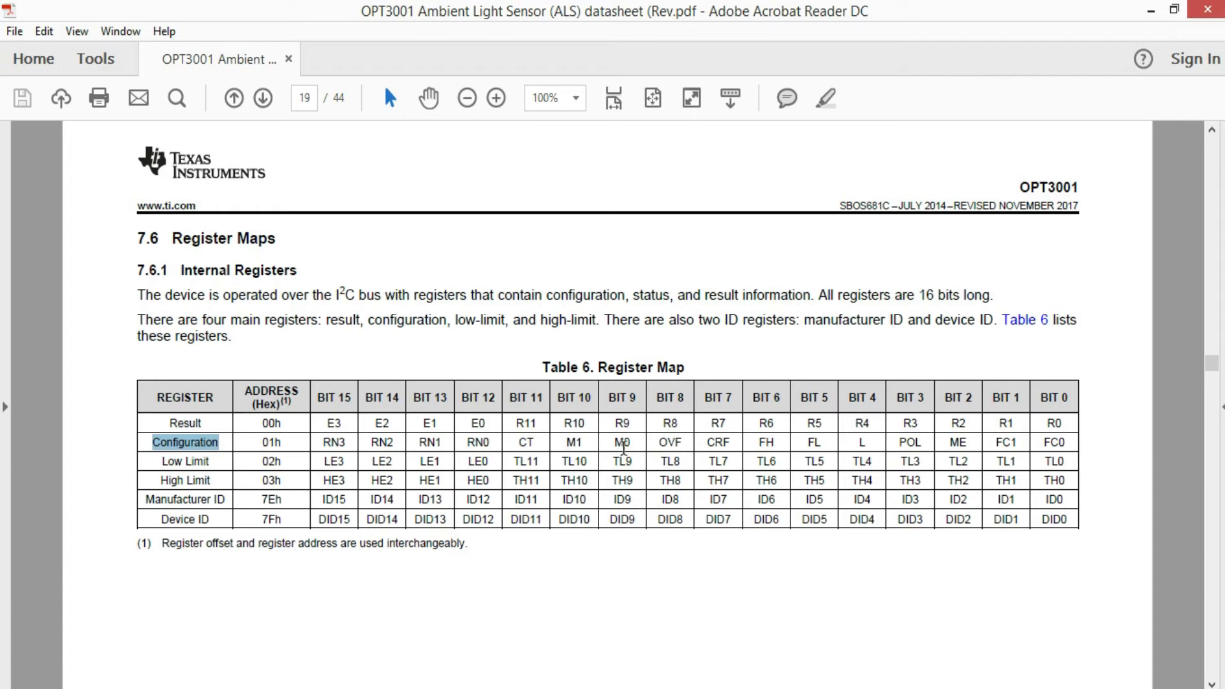
pyautogui.moveTo(635, 560)
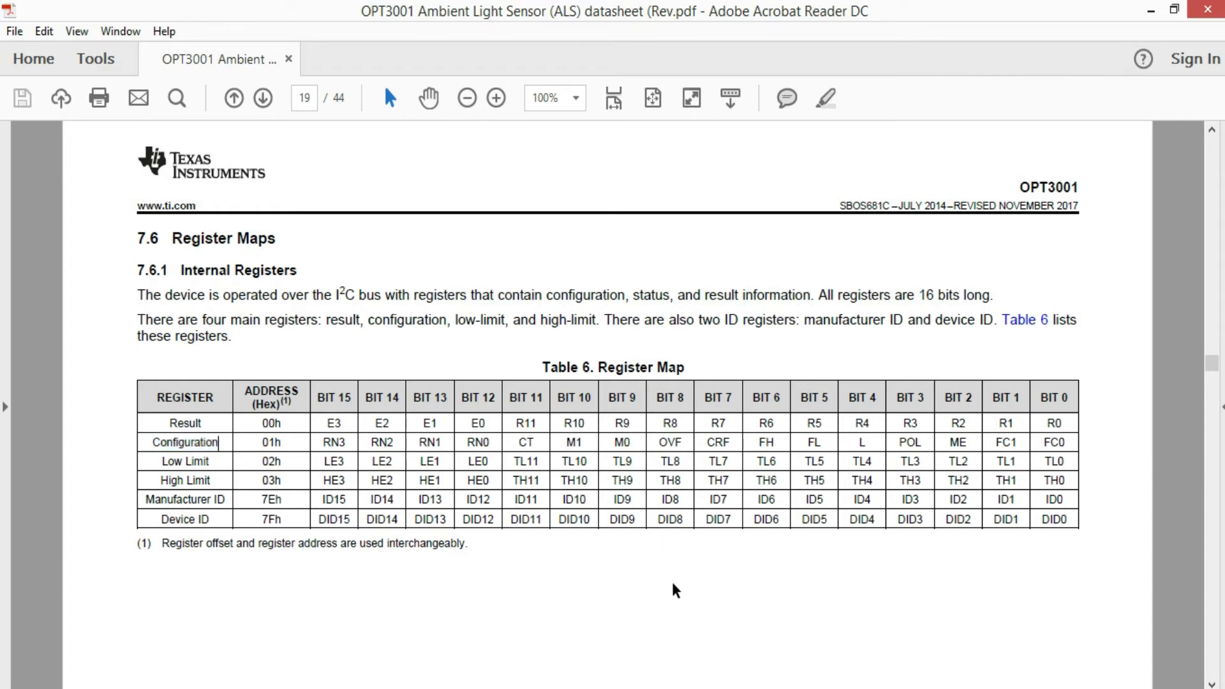
pyautogui.doubleClick(185, 460)
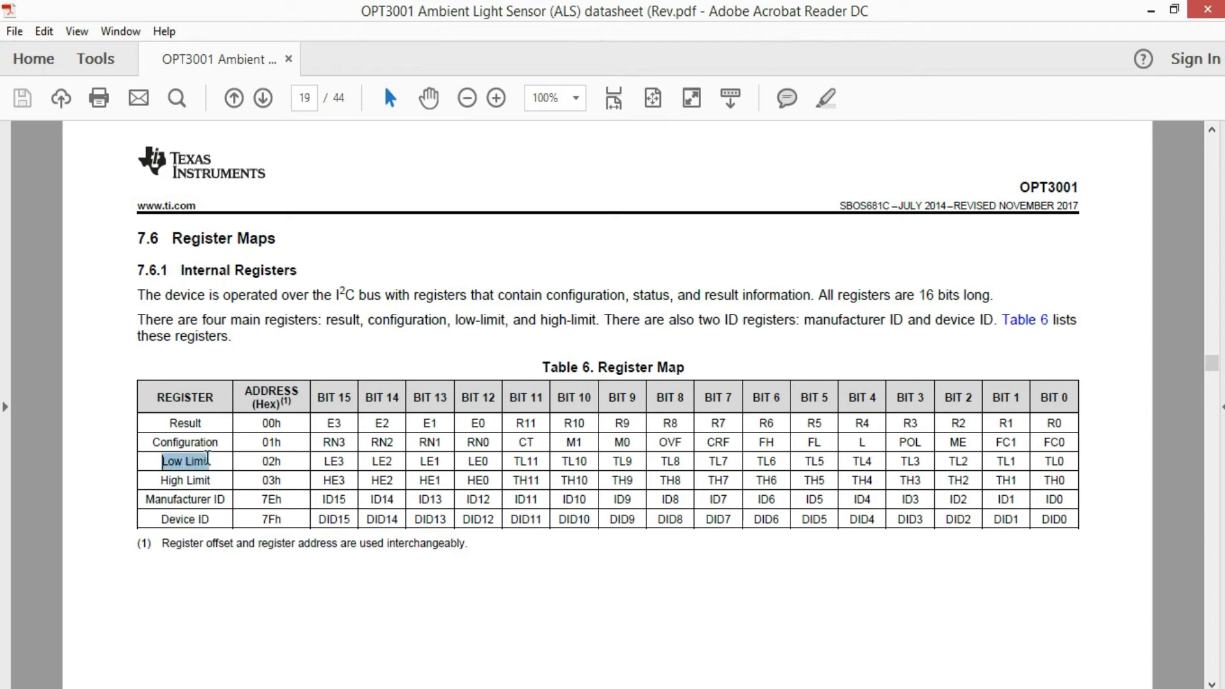
pyautogui.click(185, 480)
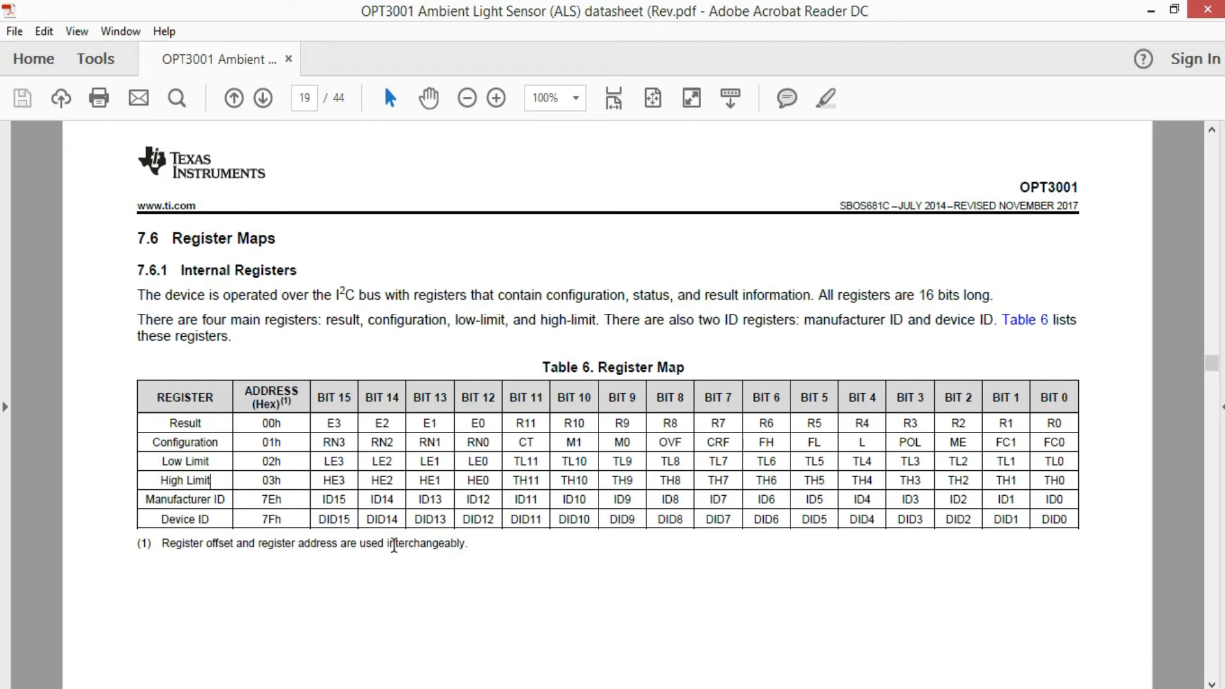
pyautogui.doubleClick(184, 498)
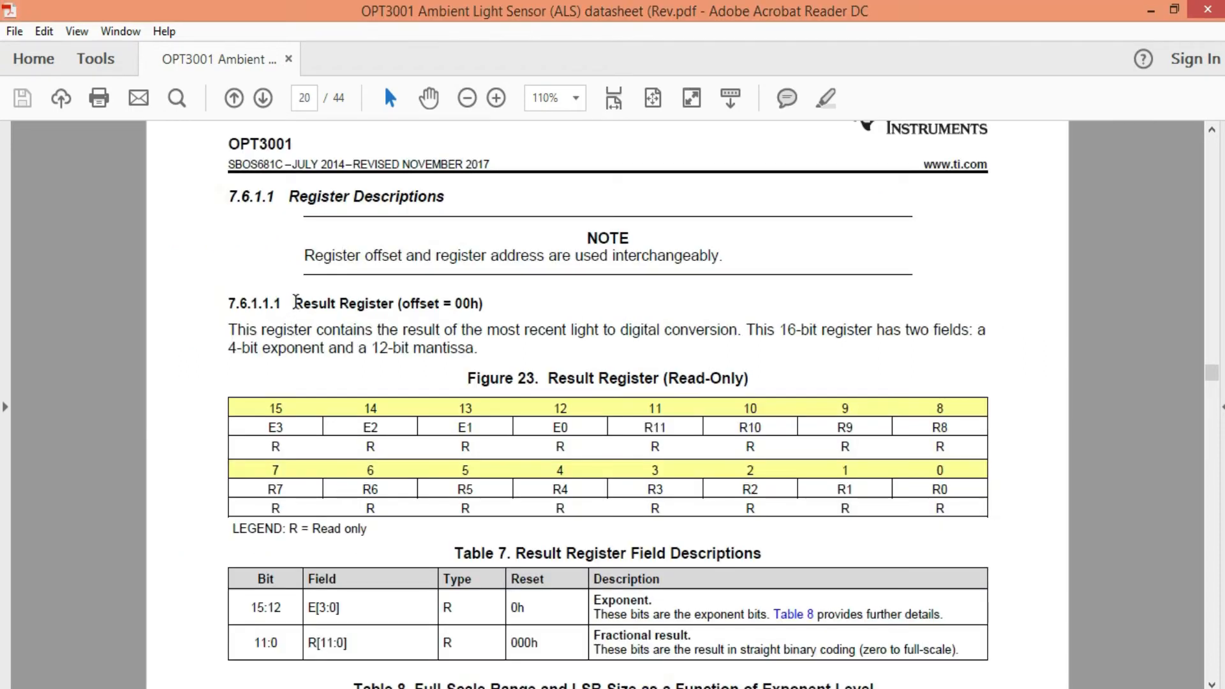
# - Highlight the Result Register text on the latest conversion result and the 4-bit exponent and 12-bit mantissa
pyautogui.doubleClick(342, 303)
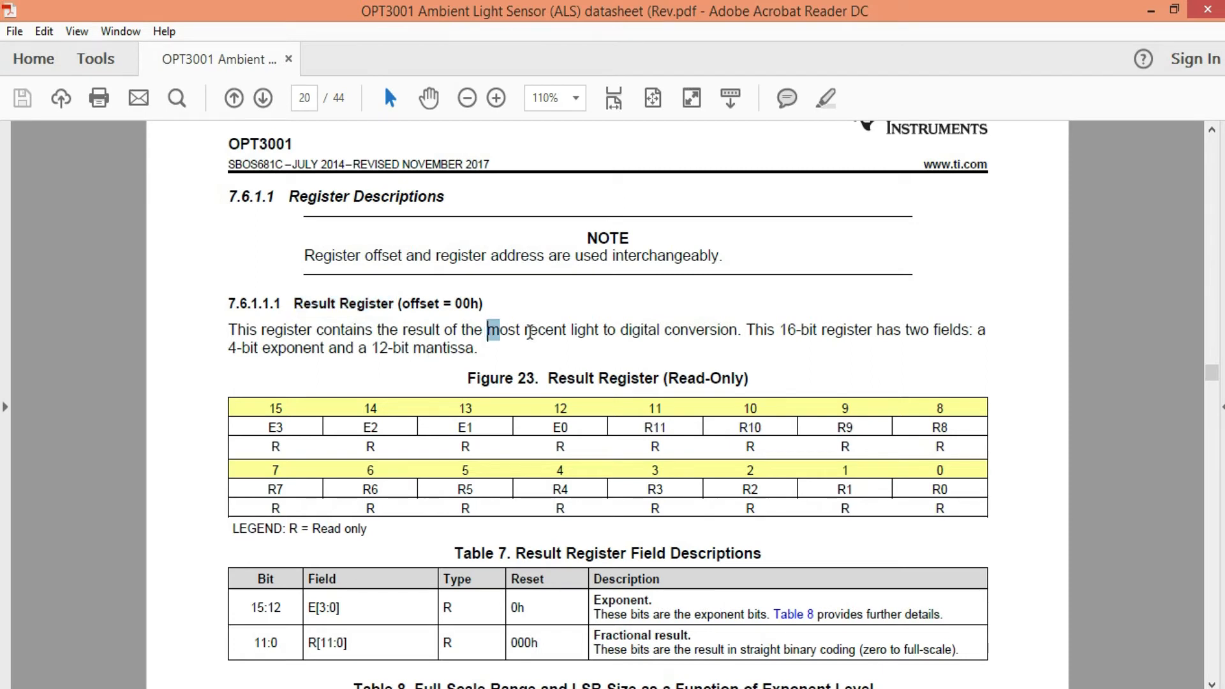
pyautogui.moveTo(486, 329); pyautogui.dragTo(736, 329)
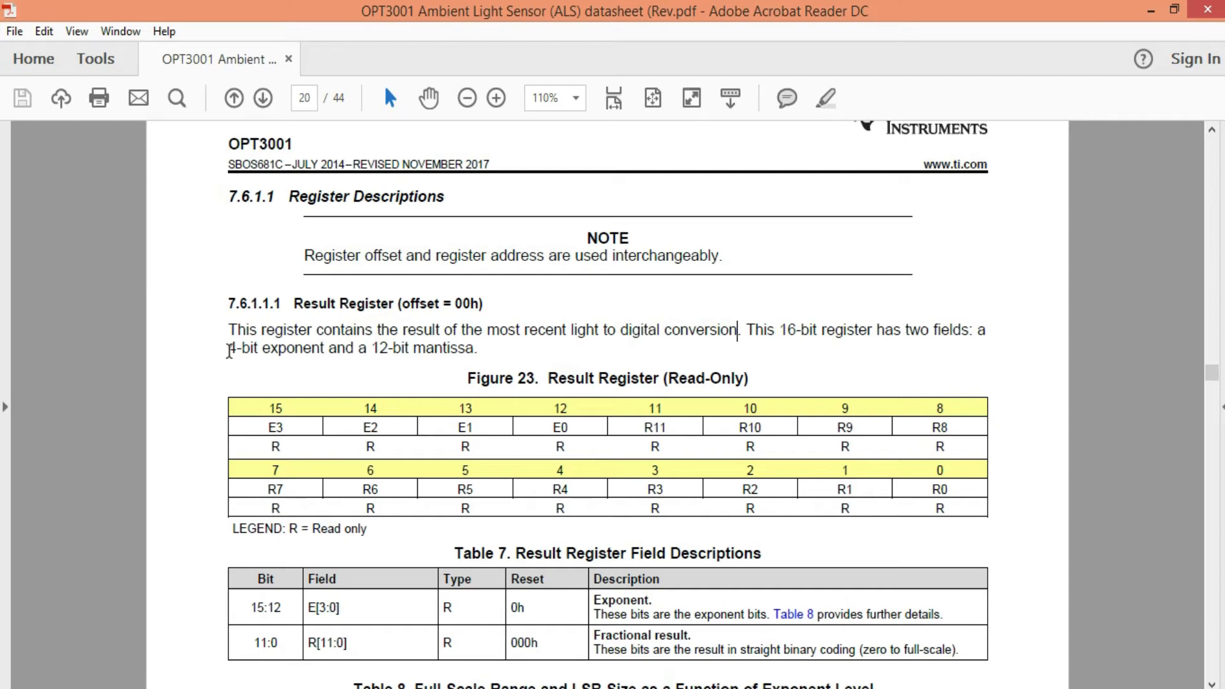
pyautogui.moveTo(229, 347); pyautogui.dragTo(475, 348)
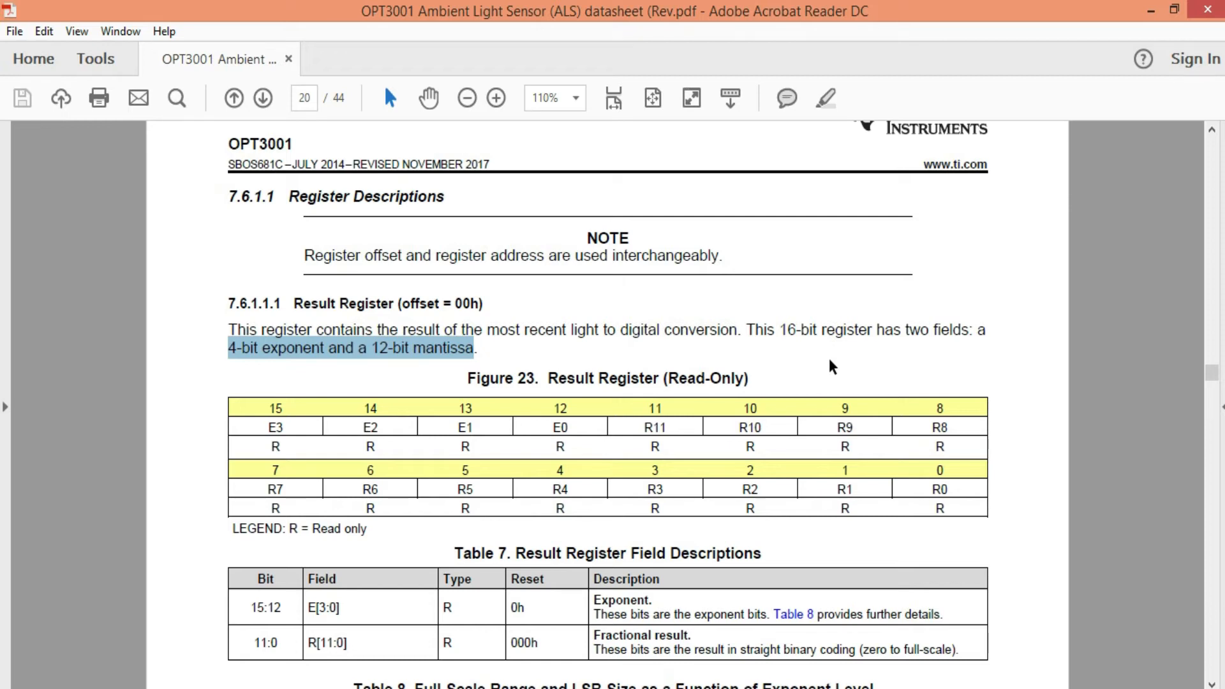
# - Scroll past the lux formula equations to Table 9 on page 21
pyautogui.scroll(-3)
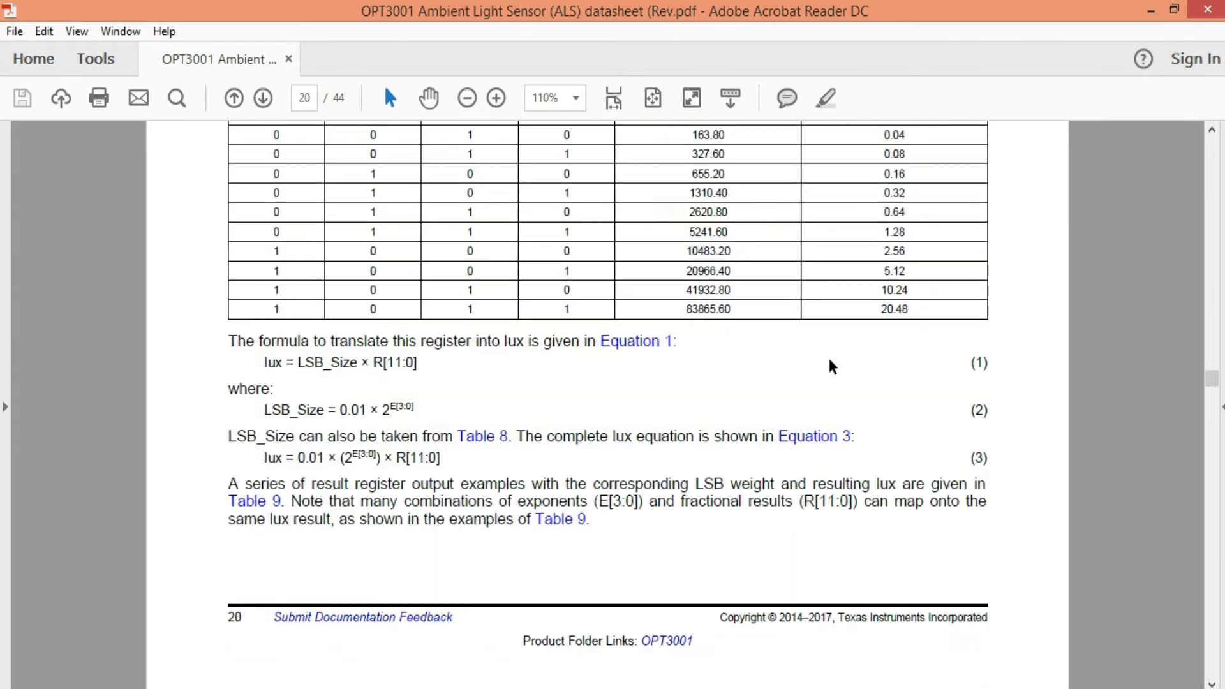
pyautogui.doubleClick(276, 409)
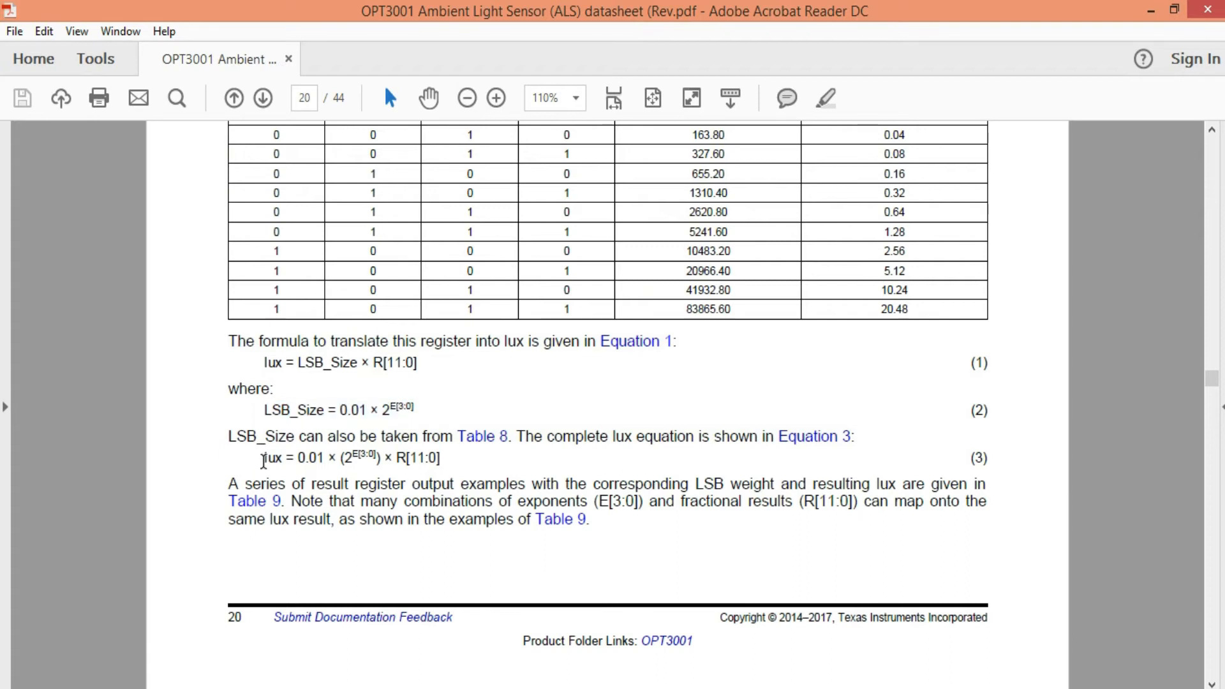
pyautogui.scroll(-3)
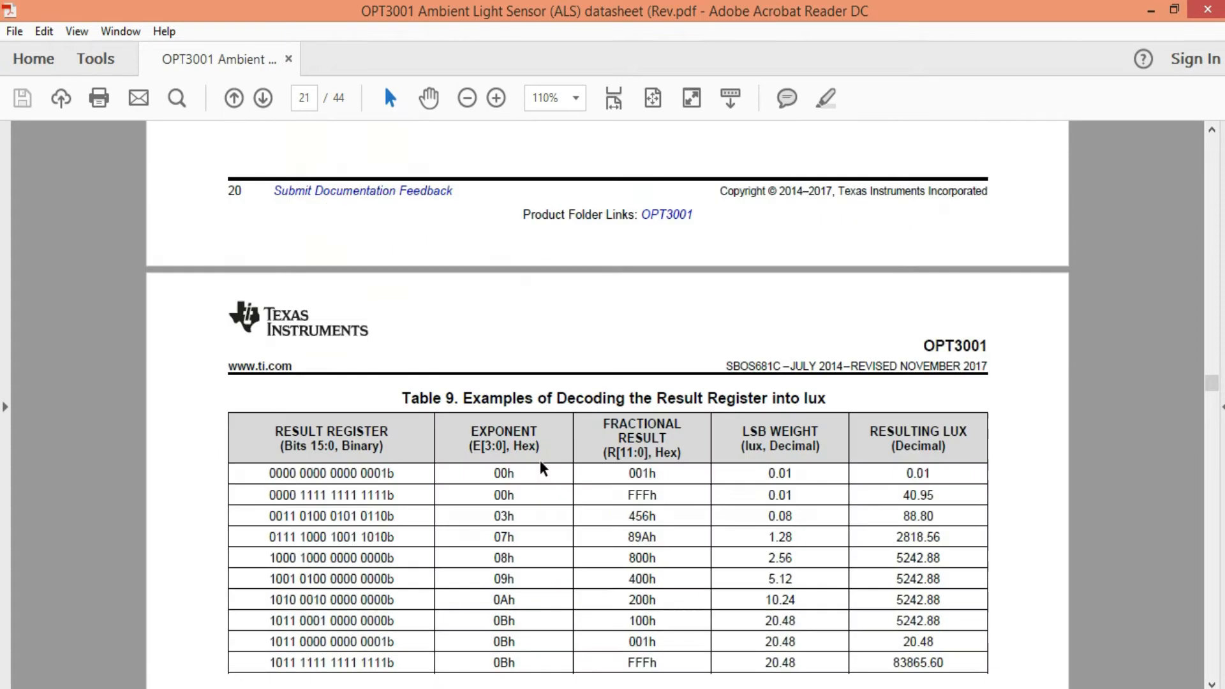
pyautogui.scroll(-3)
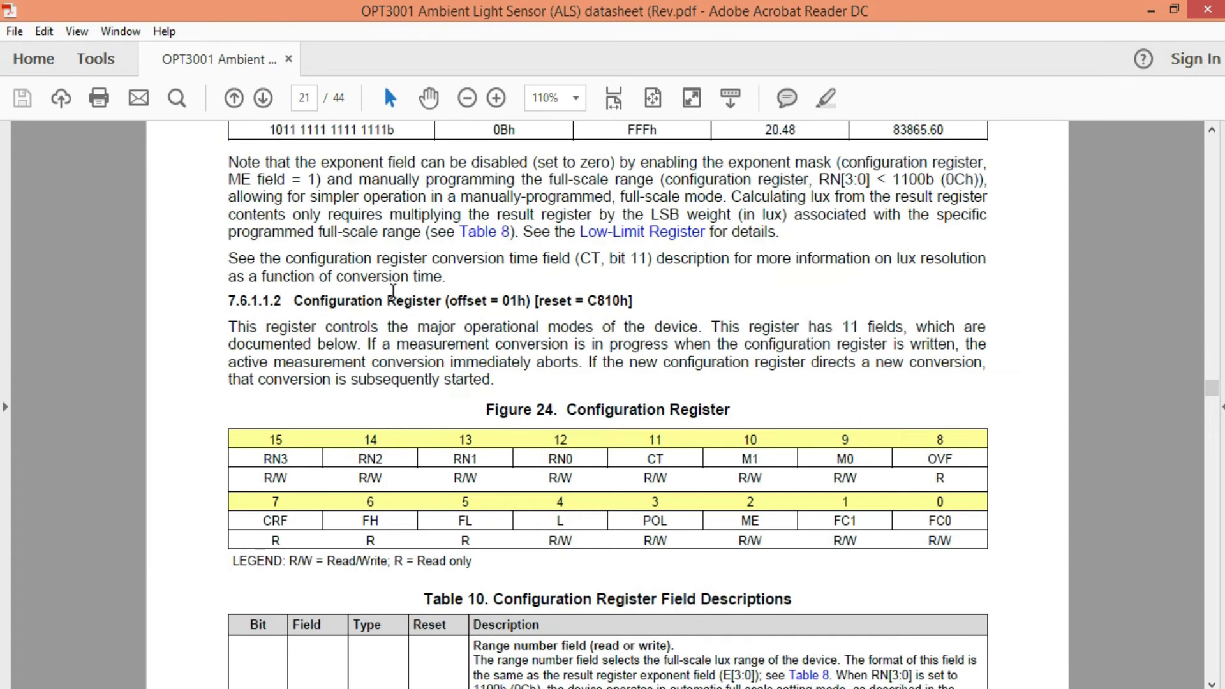
# - Mark the Configuration Register heading and scroll to the CT and M[1:0] fields in Table 10 on page 22
pyautogui.moveTo(296, 301); pyautogui.dragTo(620, 300)
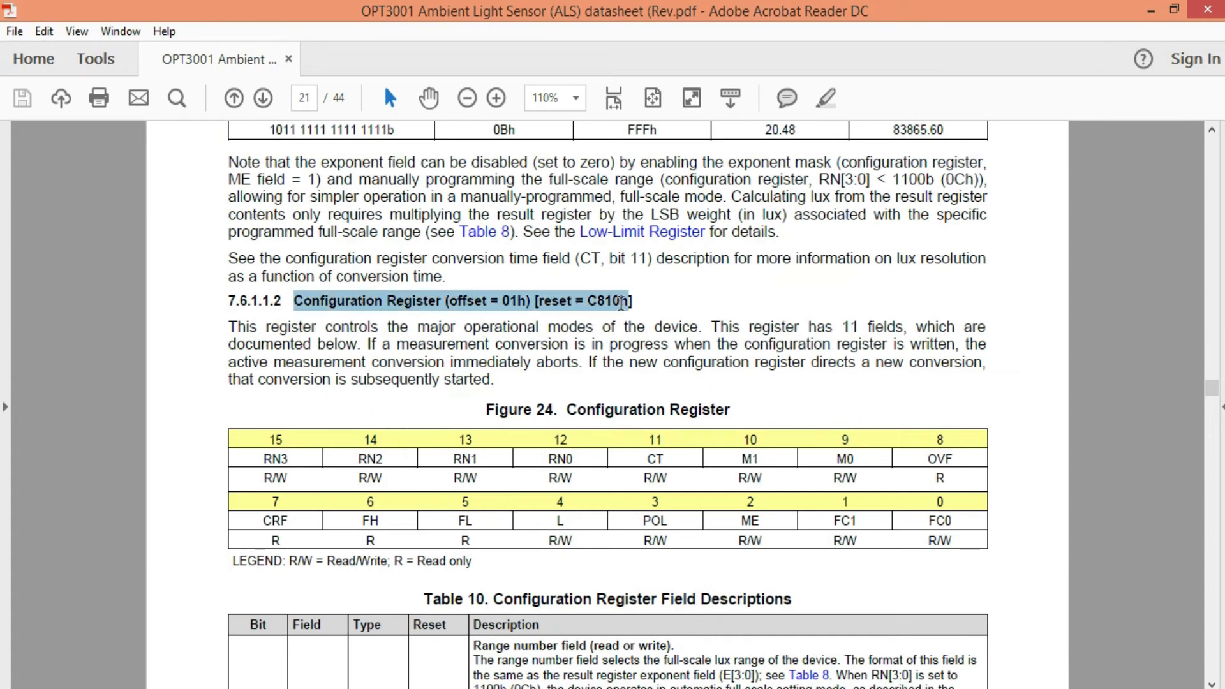
pyautogui.scroll(-3)
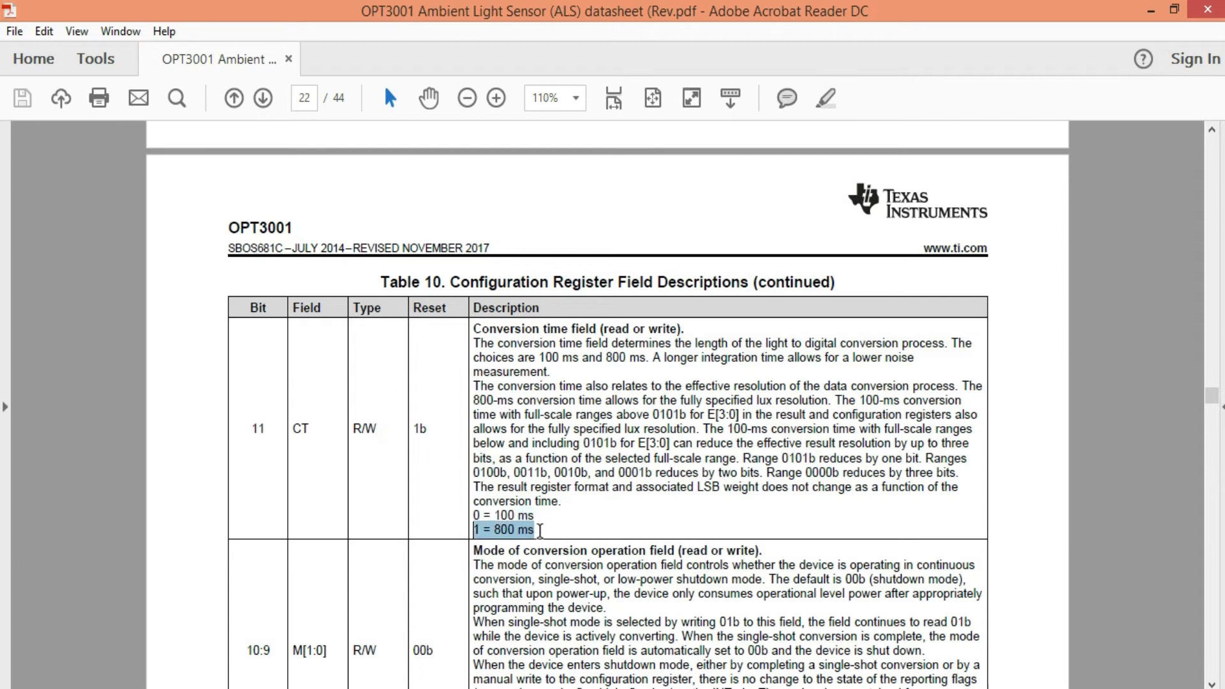
pyautogui.click(620, 512)
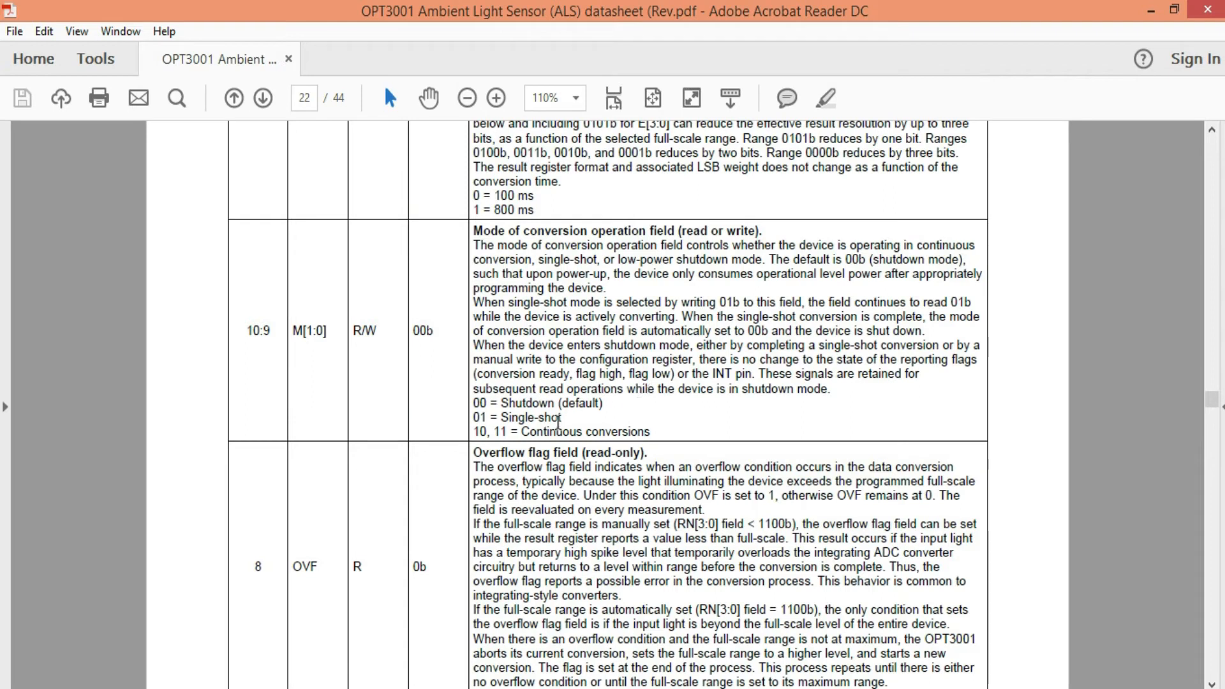
pyautogui.moveTo(495, 431); pyautogui.dragTo(648, 431)
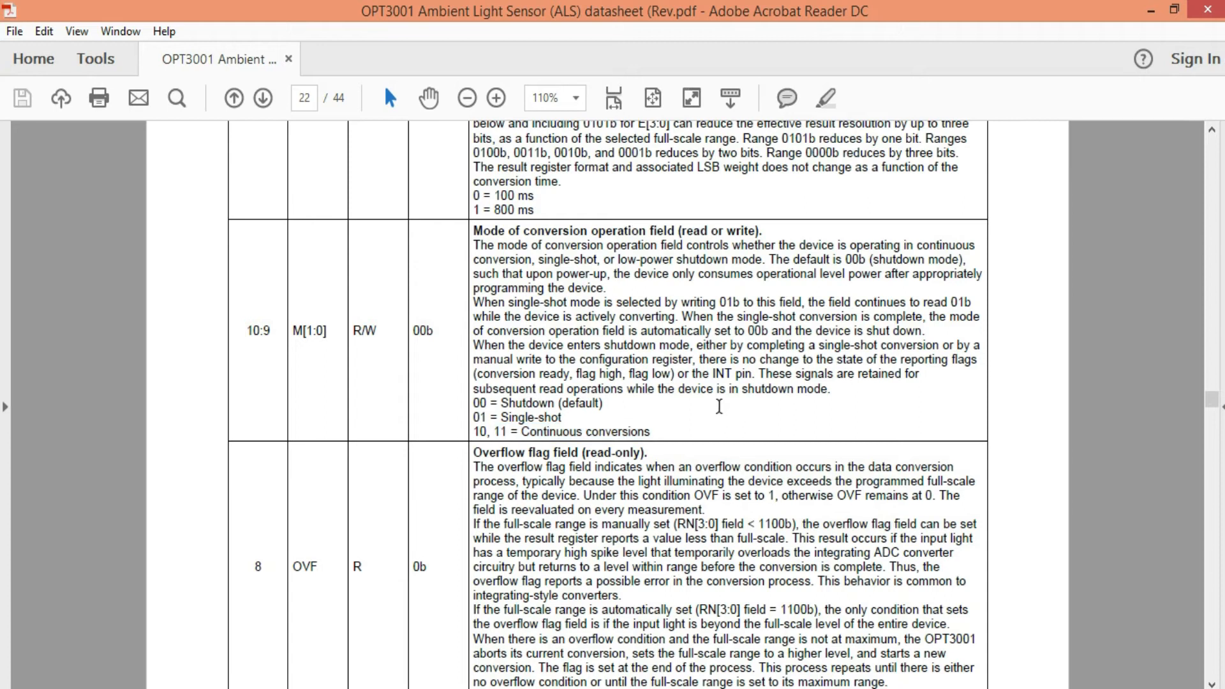
pyautogui.scroll(-3)
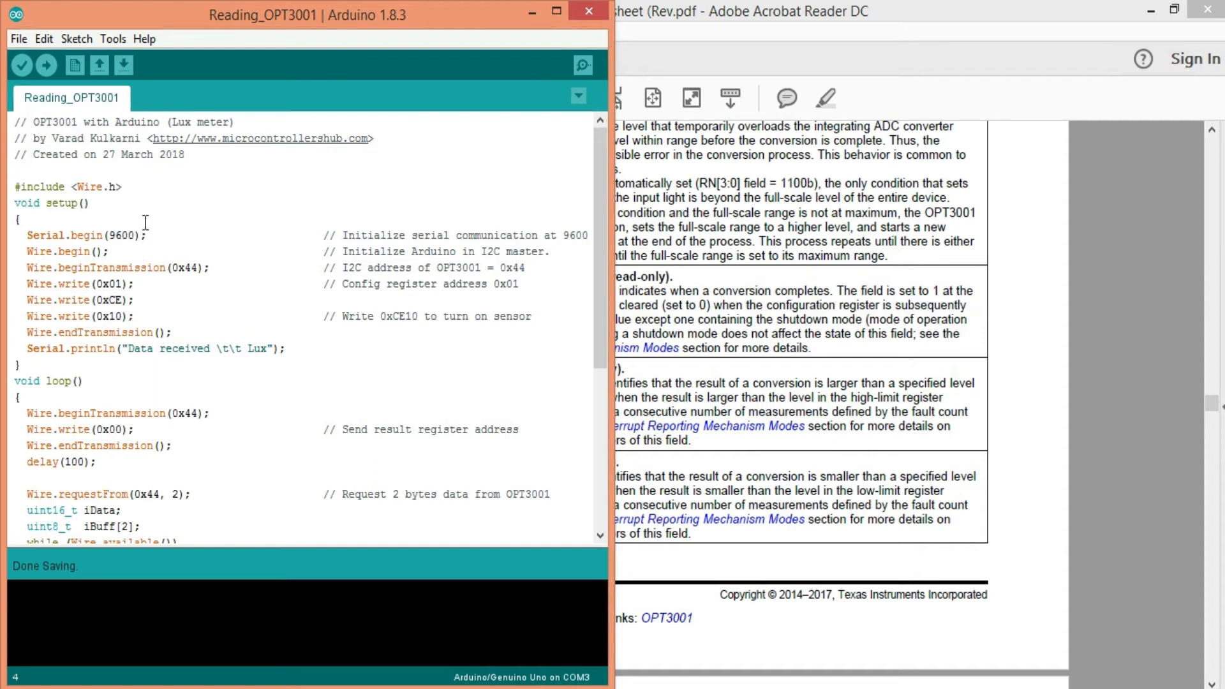
# - In Reading_OPT3001, highlight the three Wire.write configuration lines in setup() and then deselect them
pyautogui.doubleClick(77, 236)
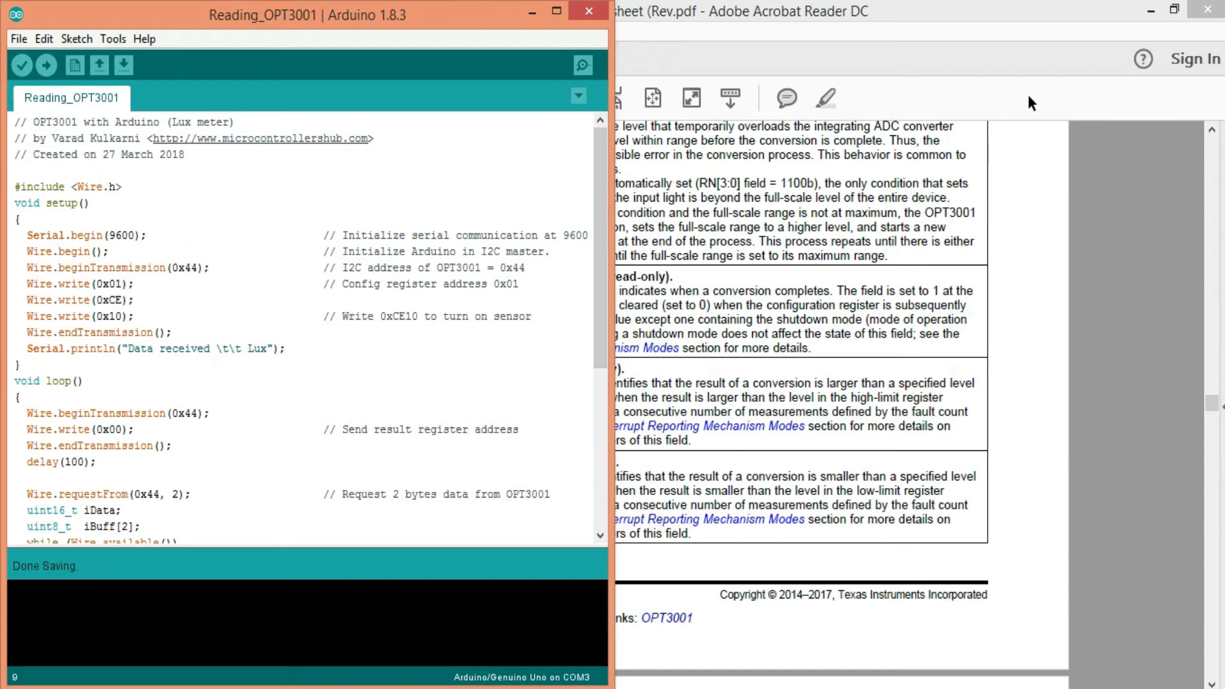
pyautogui.moveTo(1054, 100)
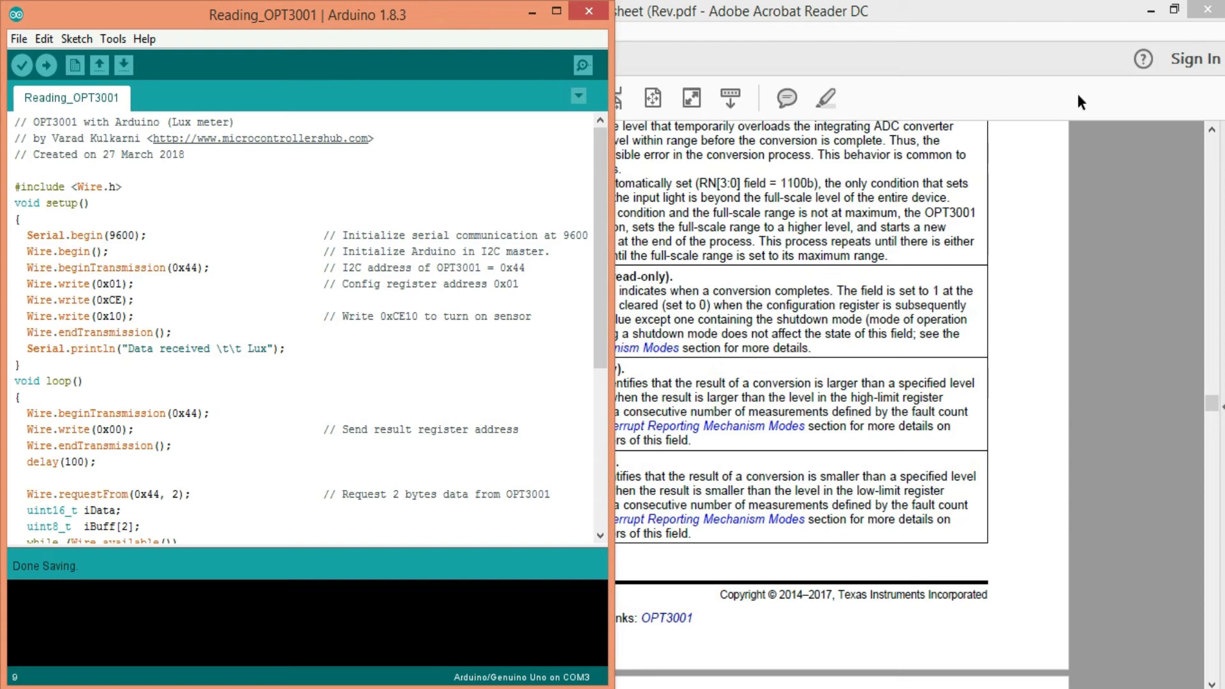
pyautogui.moveTo(1051, 102)
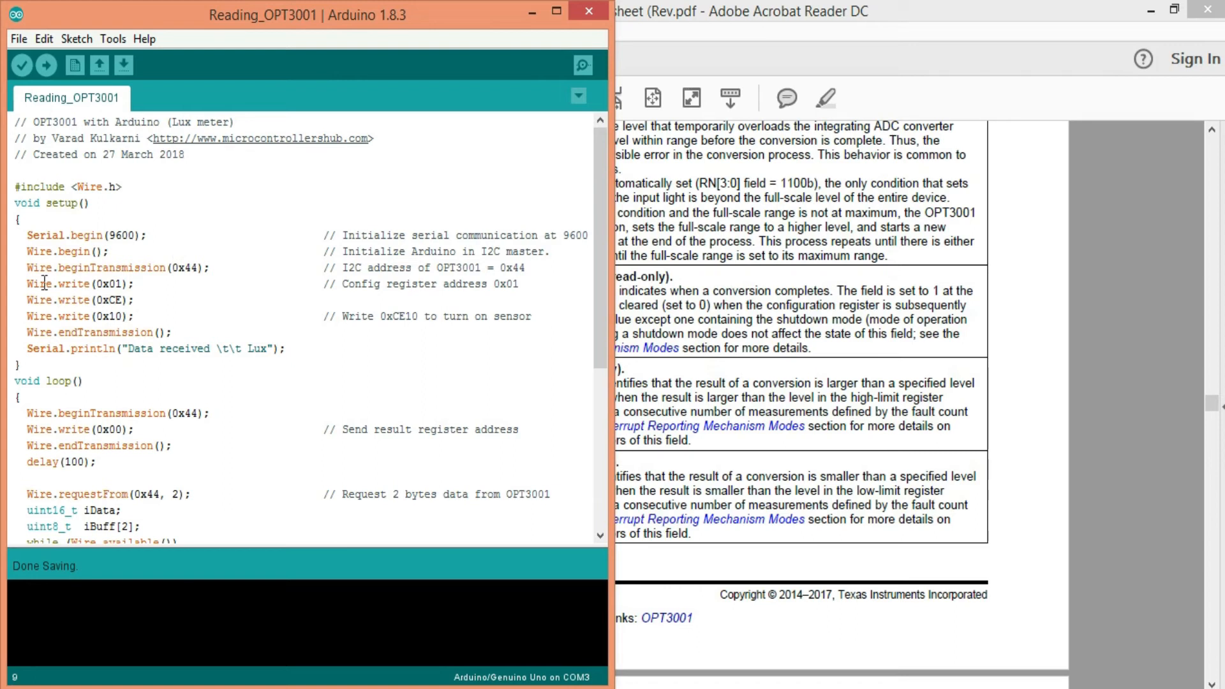
pyautogui.doubleClick(185, 267)
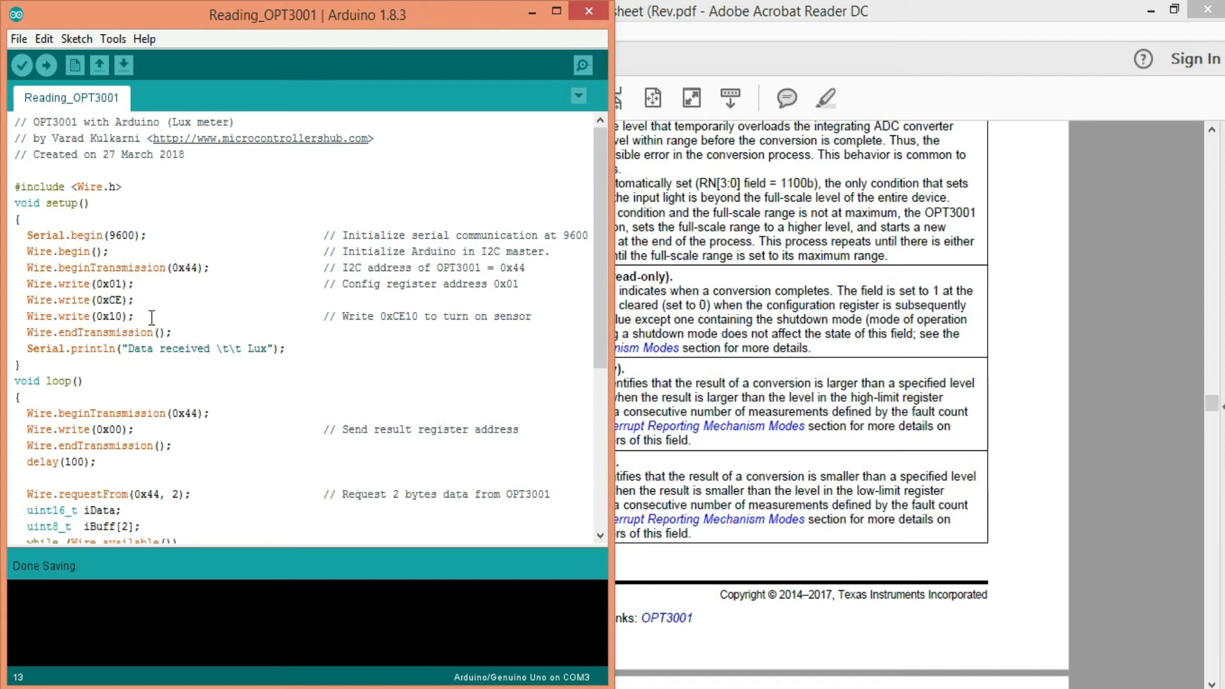
pyautogui.moveTo(28, 284); pyautogui.dragTo(135, 316)
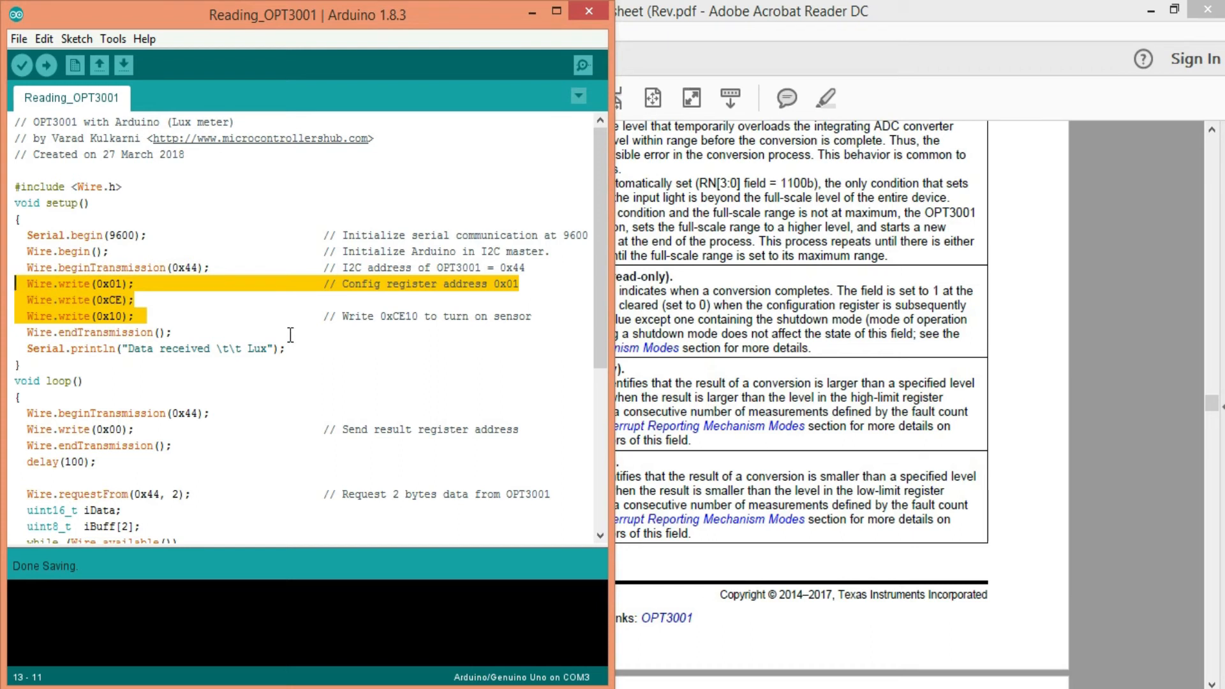
pyautogui.moveTo(257, 327)
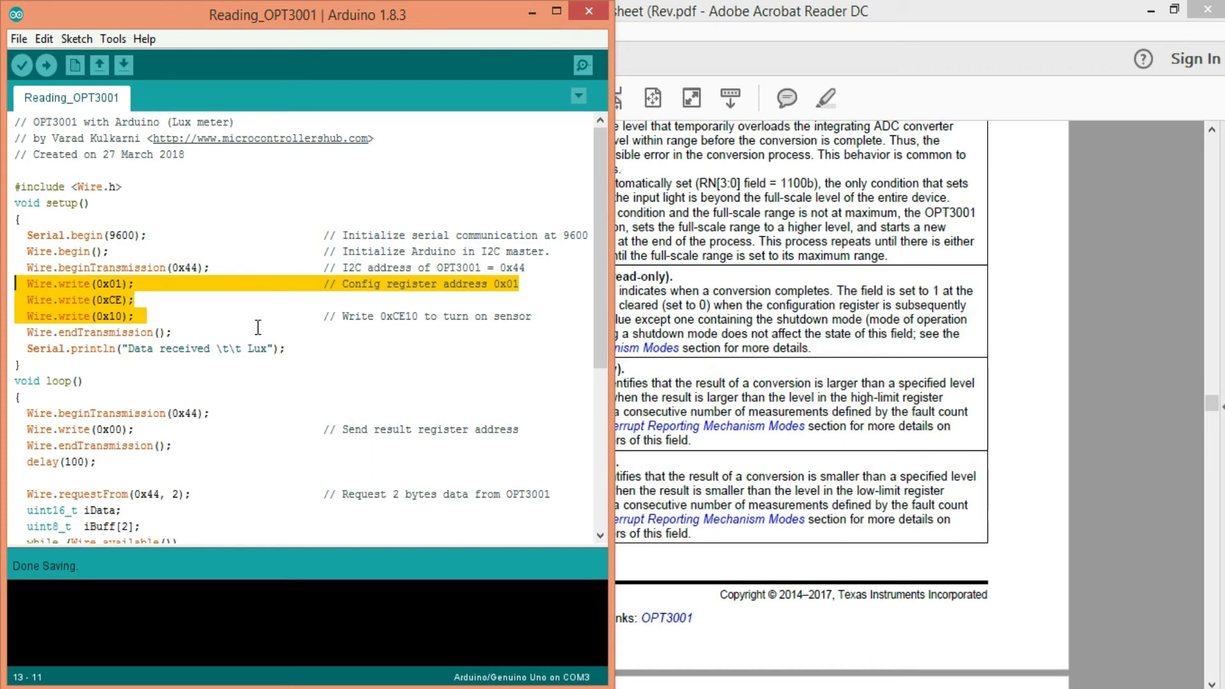
pyautogui.click(176, 332)
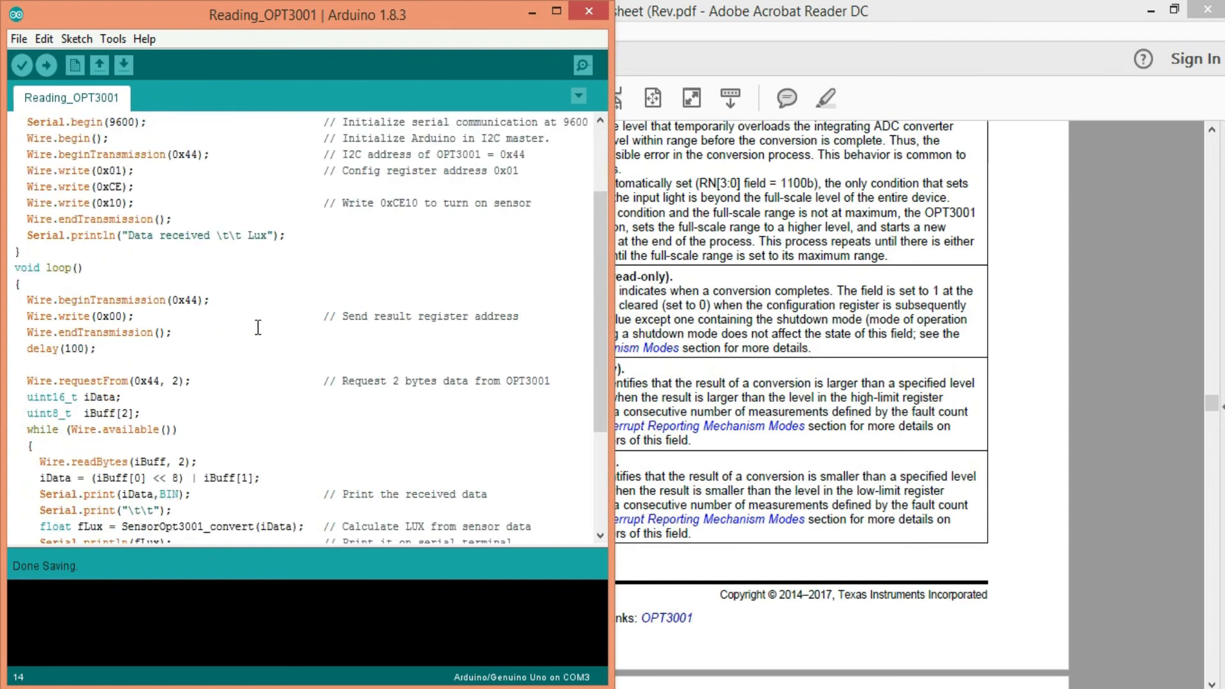
pyautogui.scroll(-3)
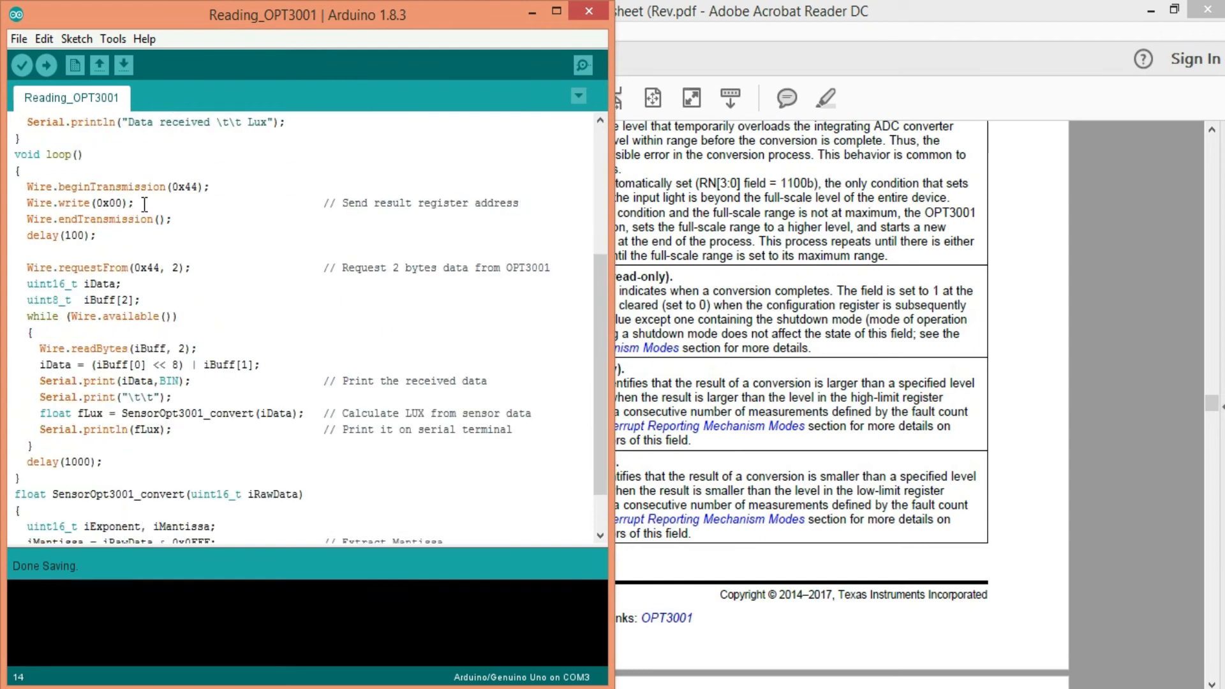
pyautogui.tripleClick(78, 202)
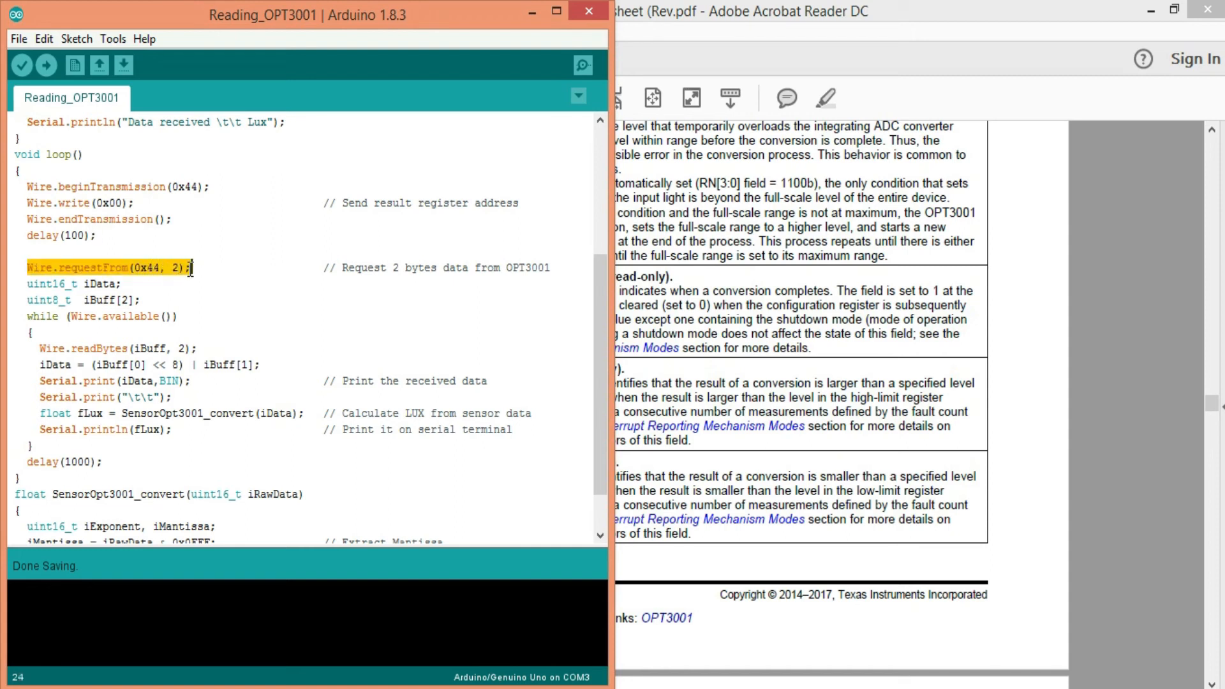
pyautogui.scroll(-3)
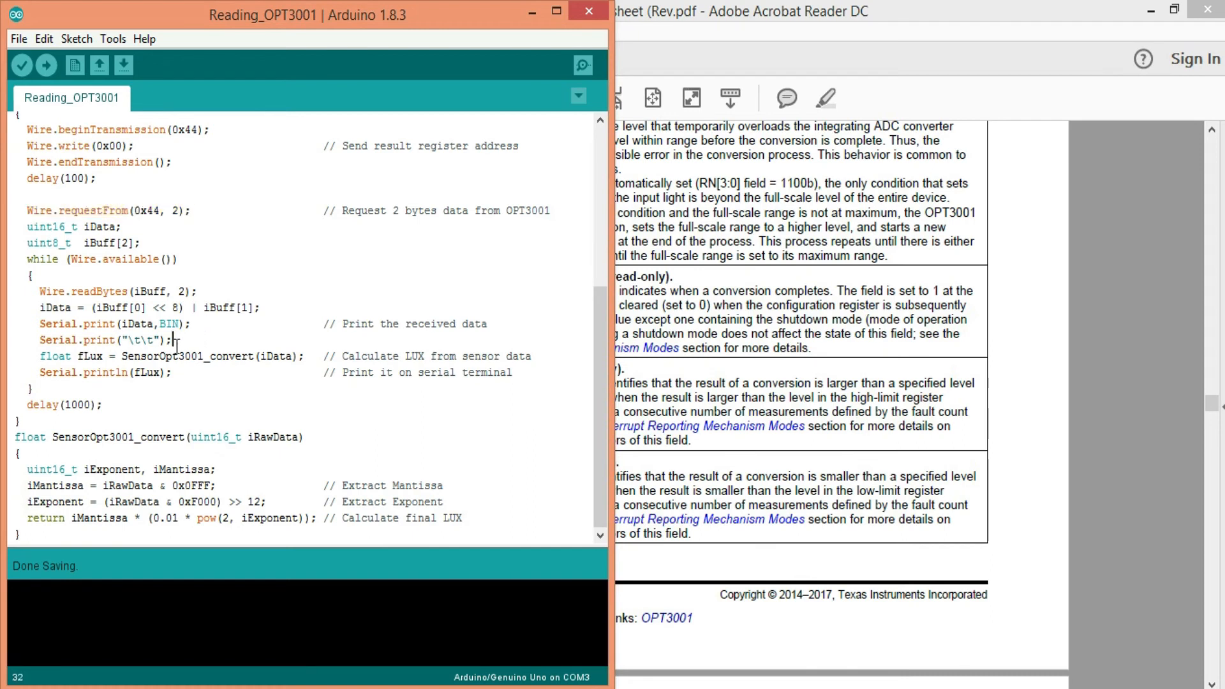
pyautogui.moveTo(48, 484)
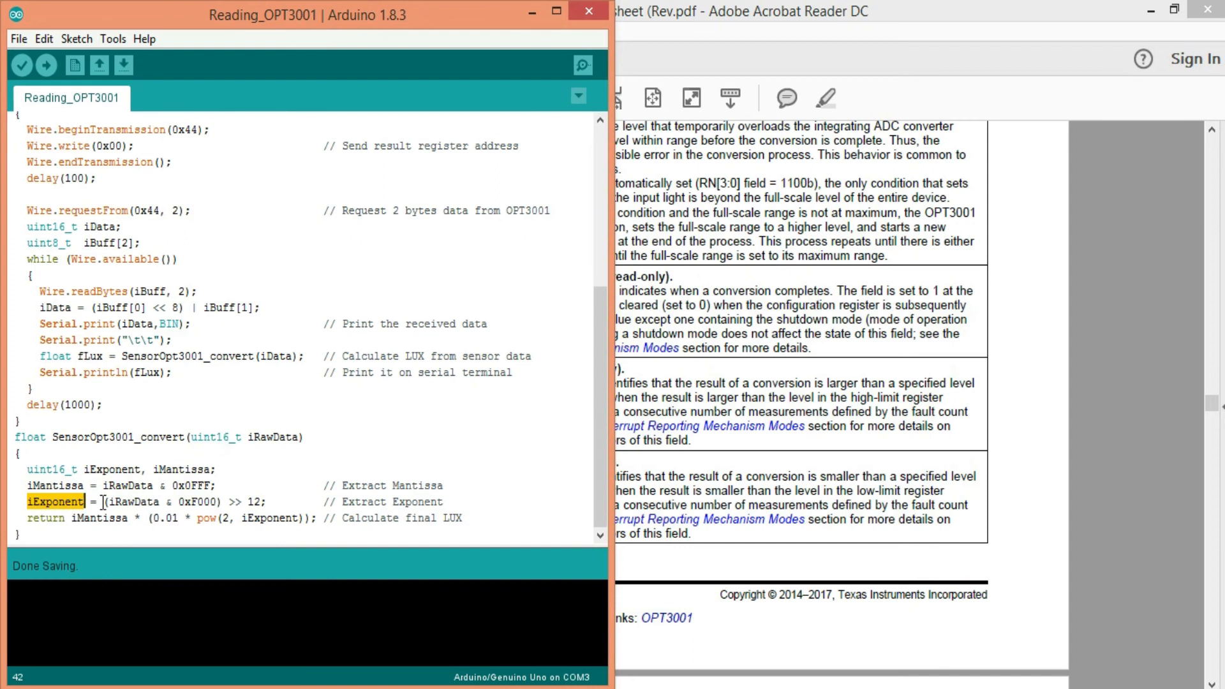
pyautogui.doubleClick(88, 518)
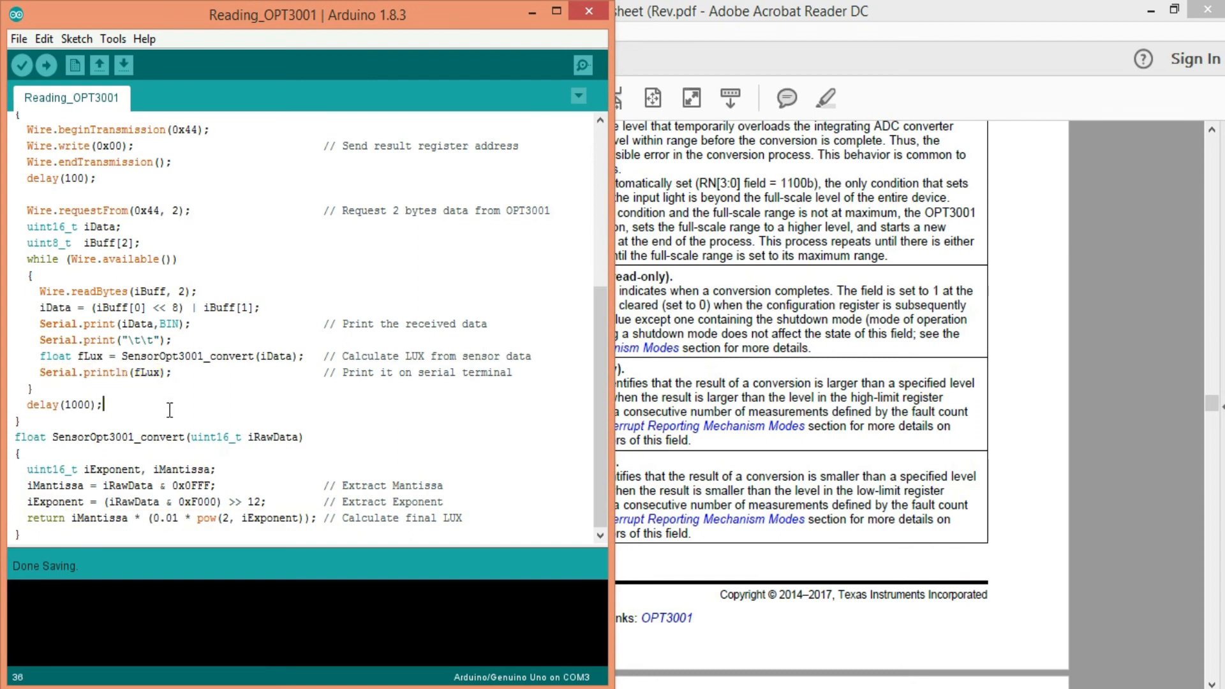
# - Verify and upload the sketch, then open the Serial Monitor showing raw data and 139.24 lux
pyautogui.click(22, 65)
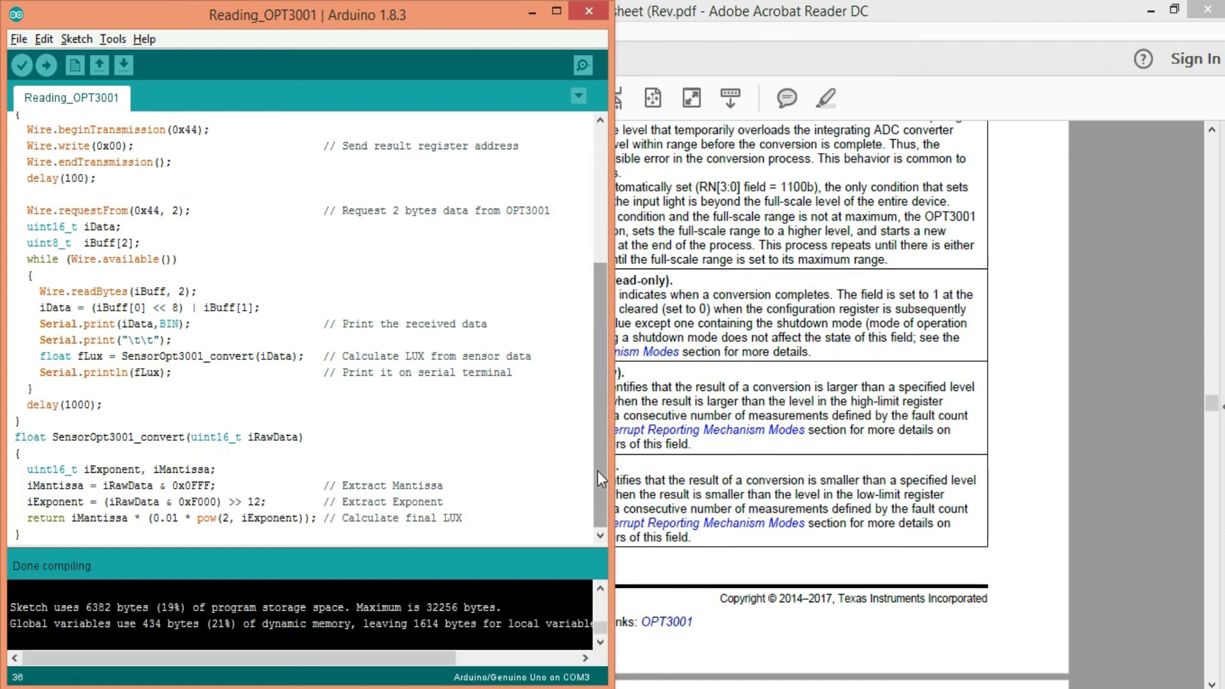
pyautogui.click(46, 65)
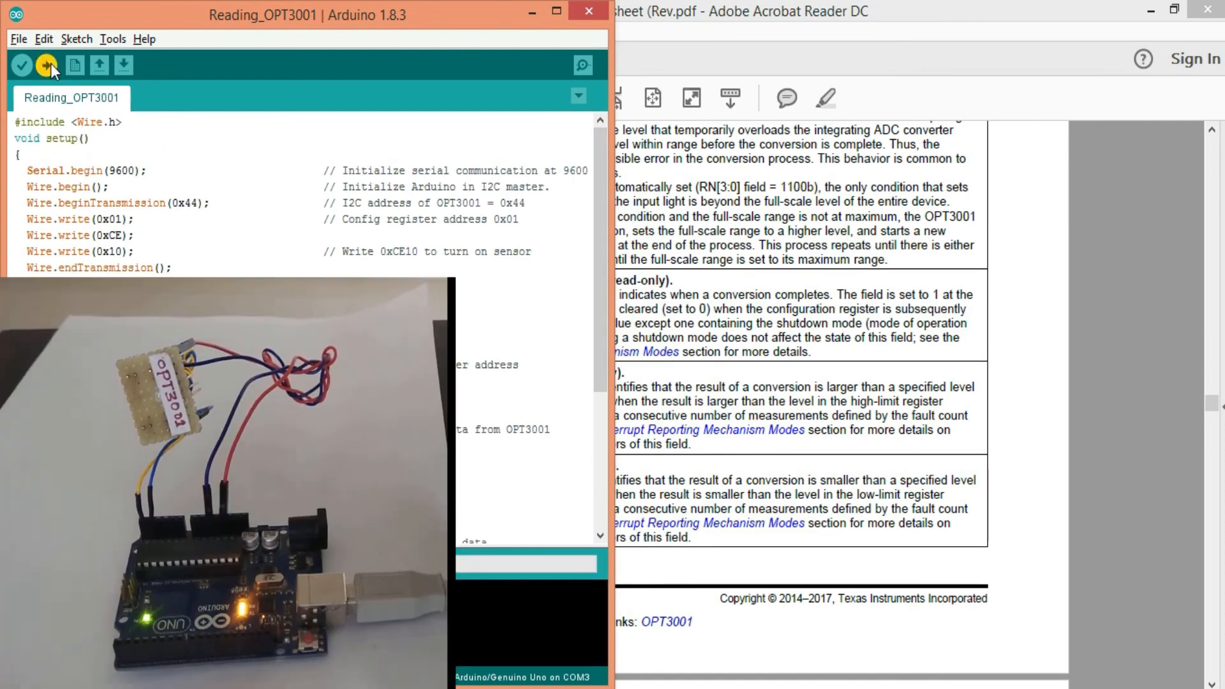
pyautogui.click(46, 65)
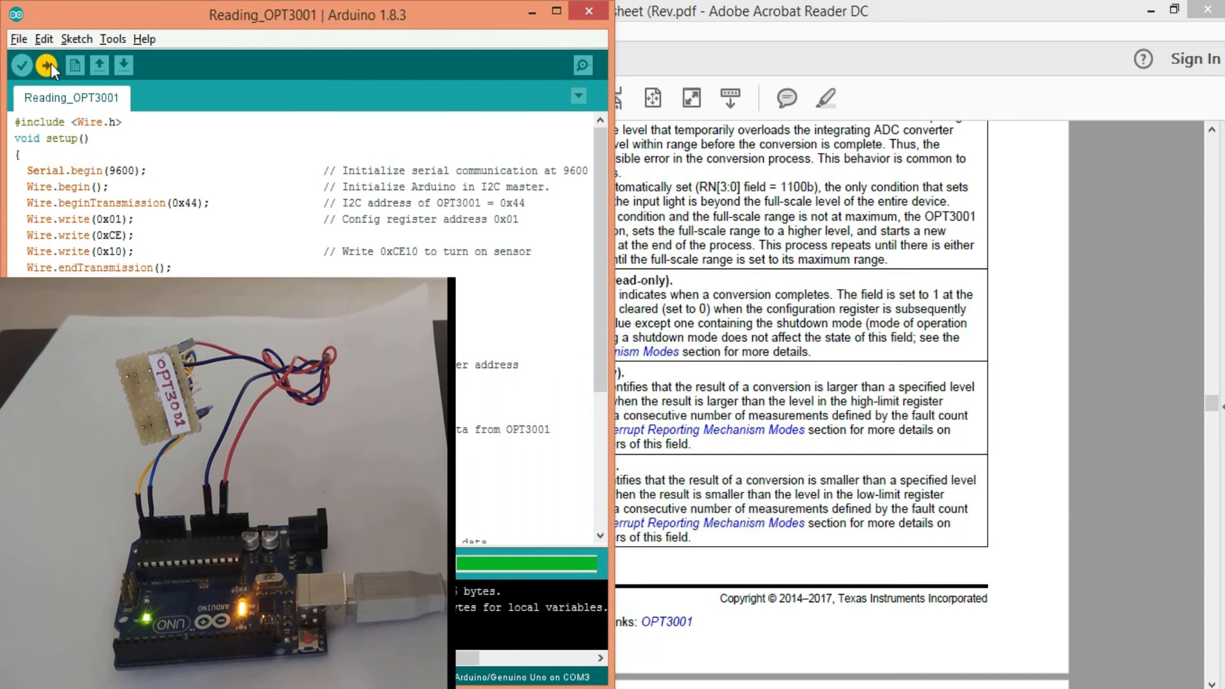
pyautogui.click(46, 65)
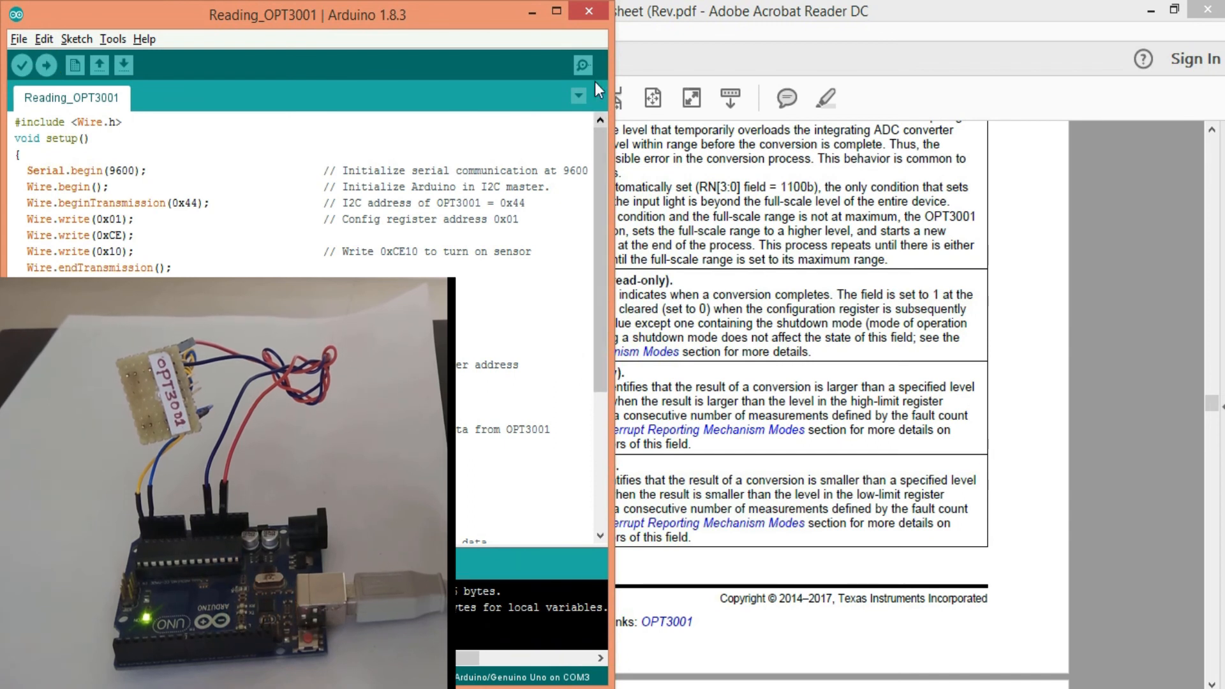
pyautogui.click(581, 65)
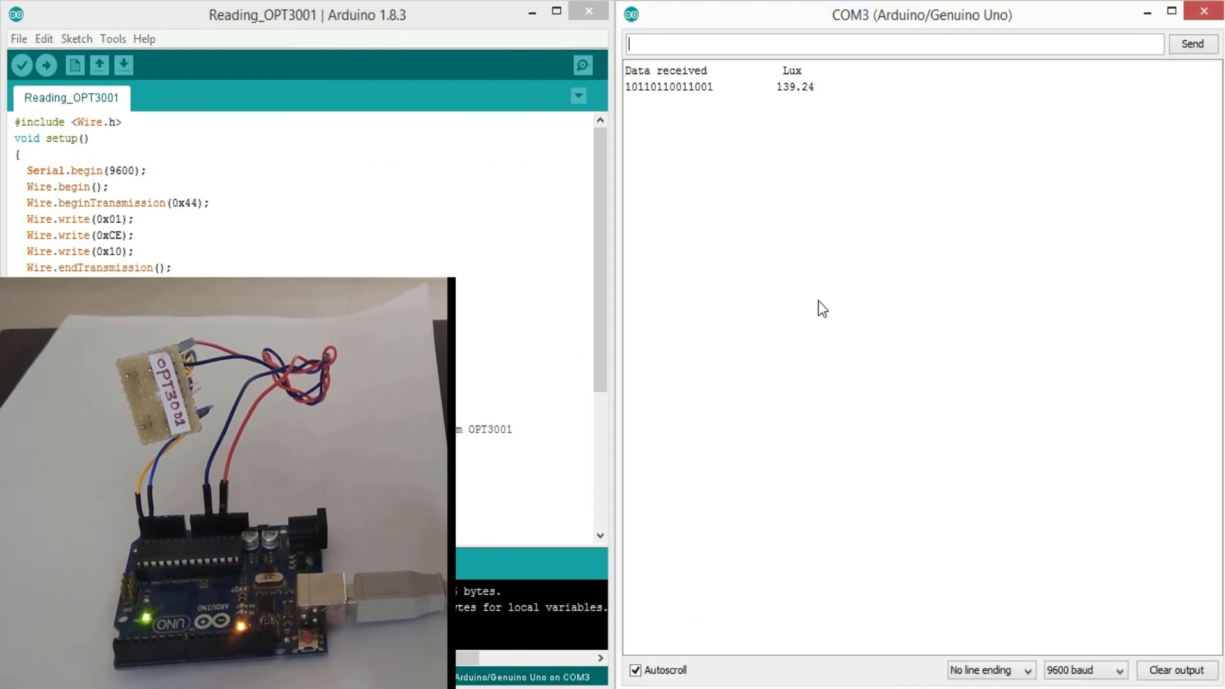